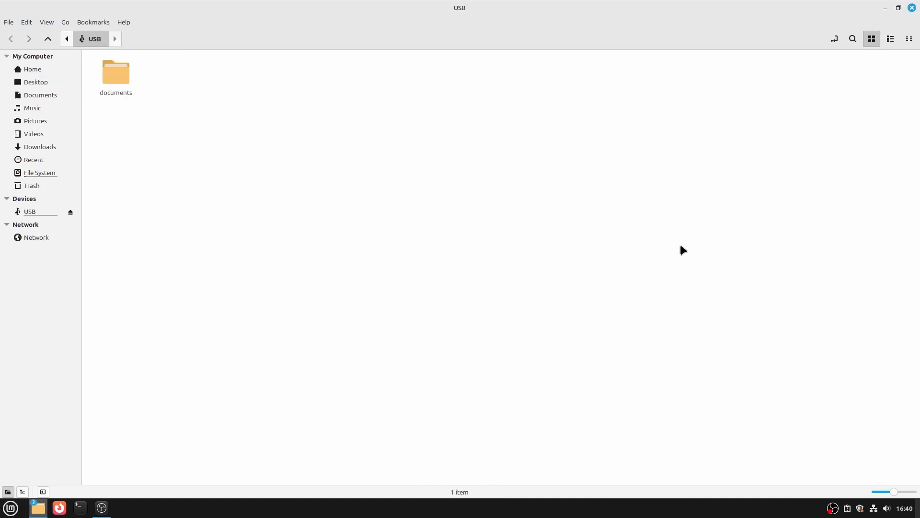
Step: Read test.txt from the USB drive's documents folder and close it
{"action": "left_click", "coordinate": [29, 211]}
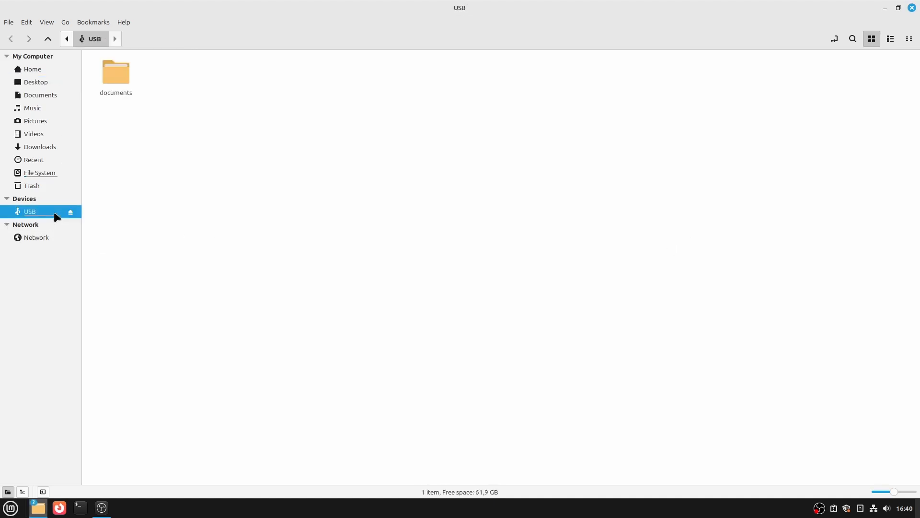
{"action": "double_click", "coordinate": [116, 72]}
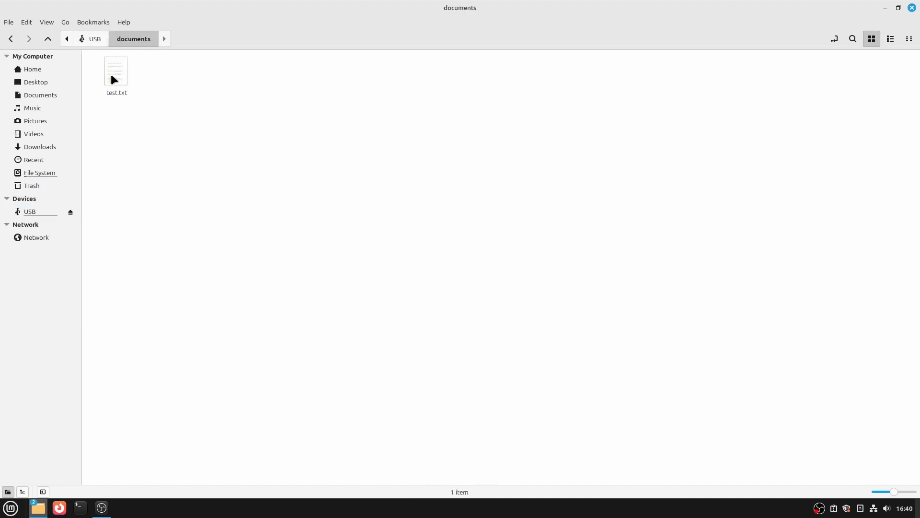
{"action": "double_click", "coordinate": [116, 70]}
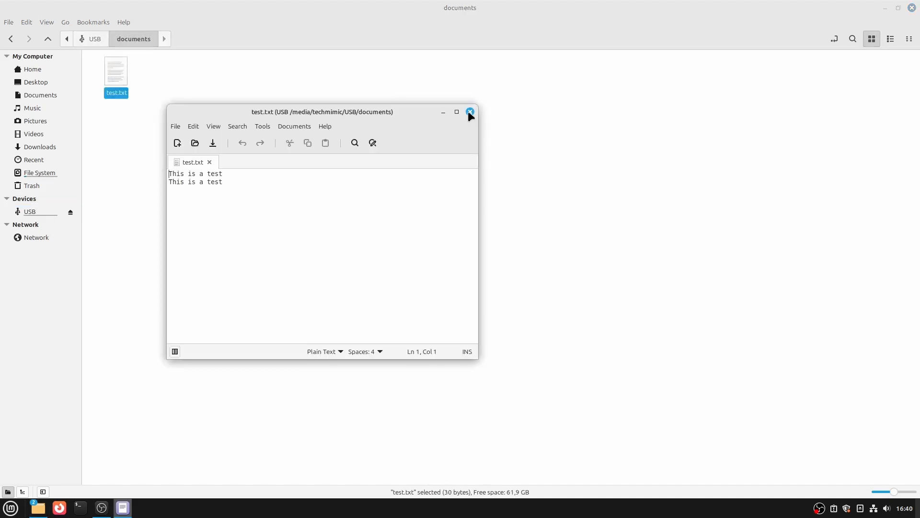
{"action": "left_click", "coordinate": [470, 111]}
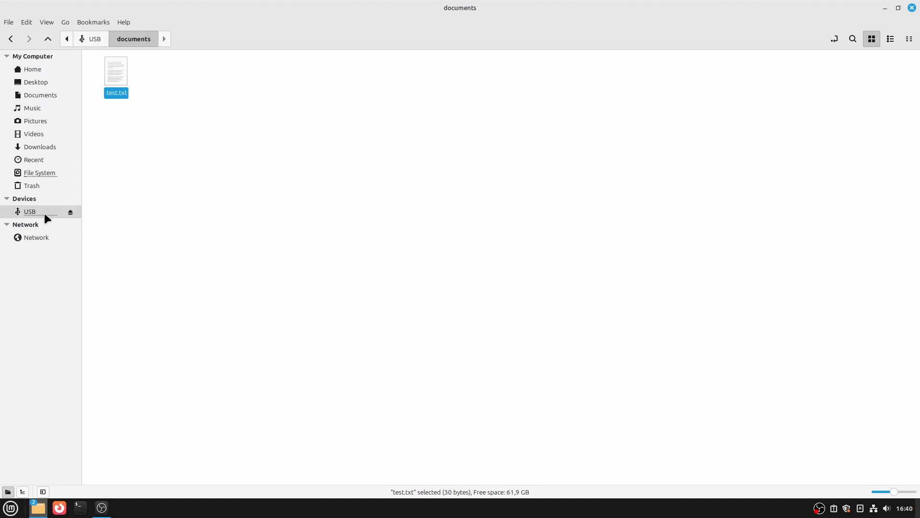
Step: Check the USB drive's properties showing a 61.9 GB msdos filesystem, then close them
{"action": "right_click", "coordinate": [30, 211]}
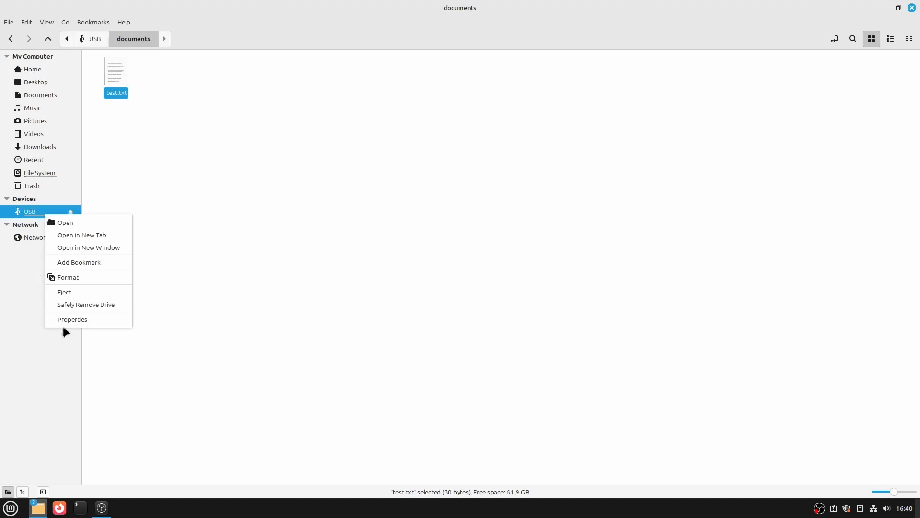
{"action": "left_click", "coordinate": [72, 318]}
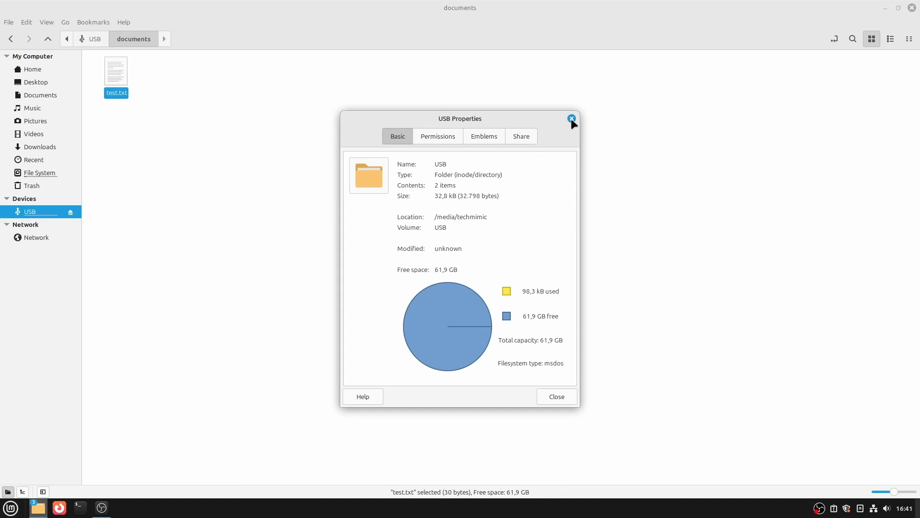
{"action": "left_click", "coordinate": [570, 119]}
{"action": "type", "text": "lsblk"}
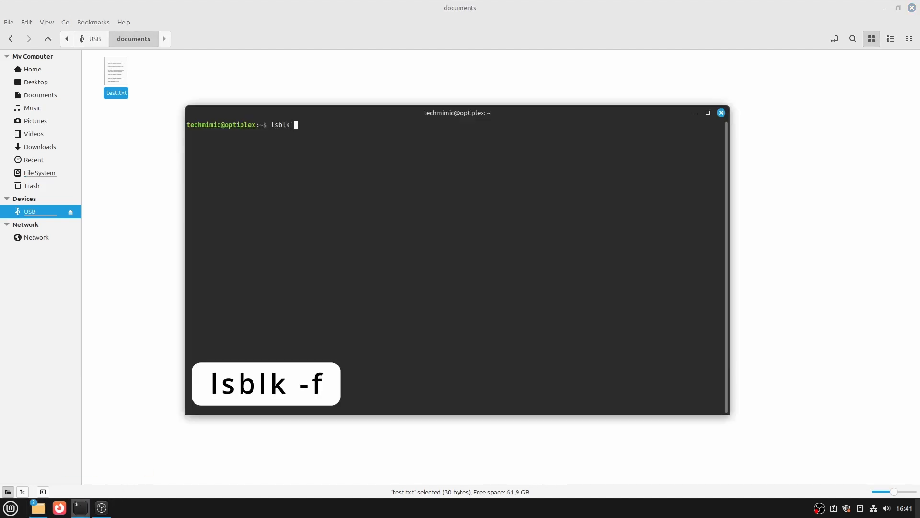
Step: List drives and filesystems with lsblk -f, then eject the USB drive
{"action": "key", "text": "Return"}
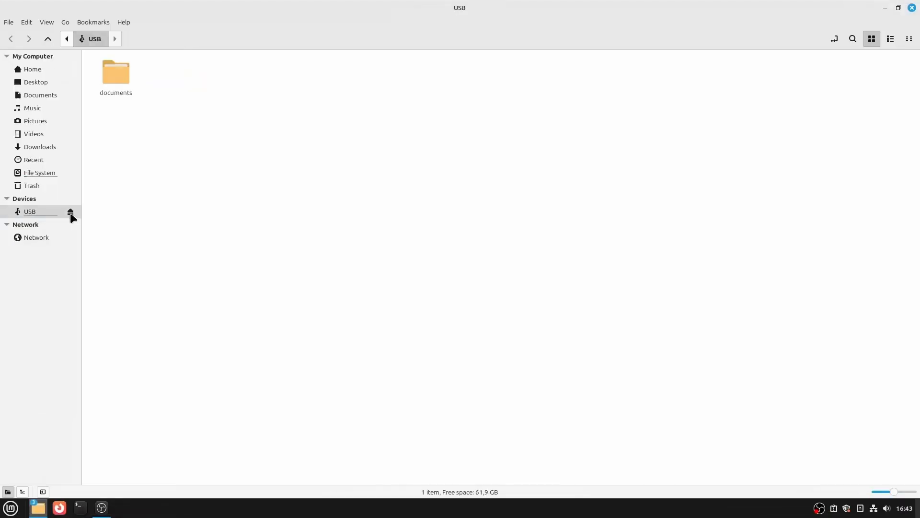
{"action": "left_click", "coordinate": [70, 211]}
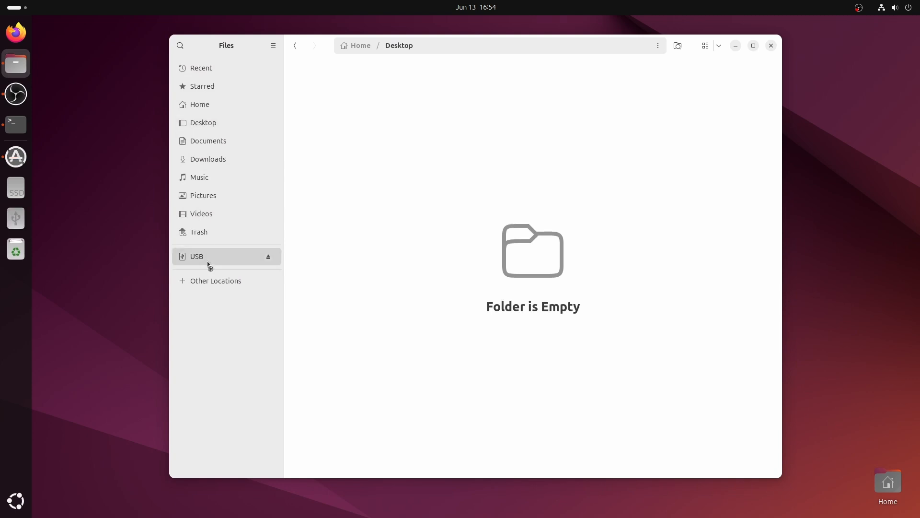
Step: Read test.txt from the USB drive in GNOME Files and close it
{"action": "left_click", "coordinate": [197, 255]}
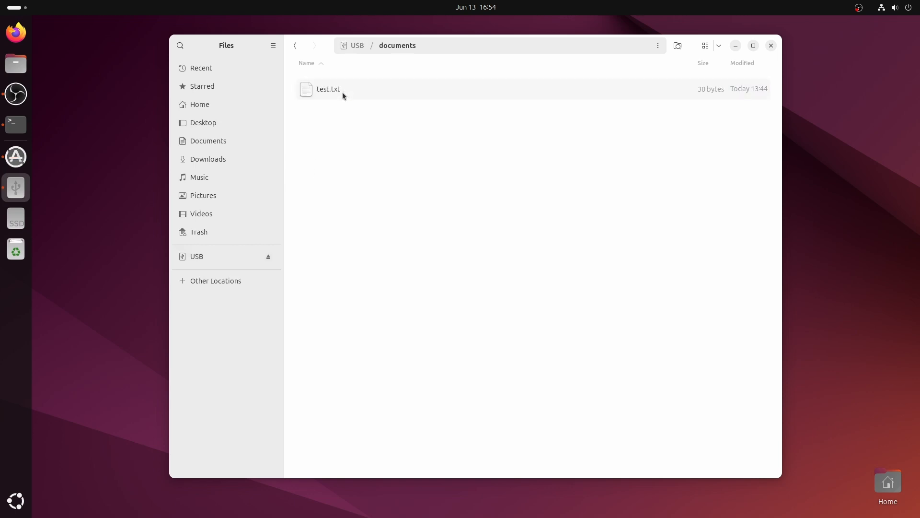
{"action": "double_click", "coordinate": [328, 88]}
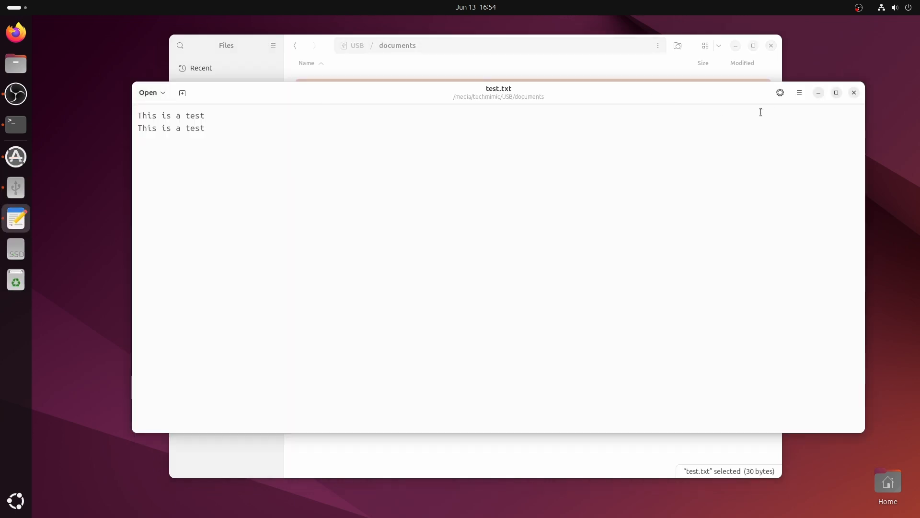
{"action": "left_click", "coordinate": [853, 92]}
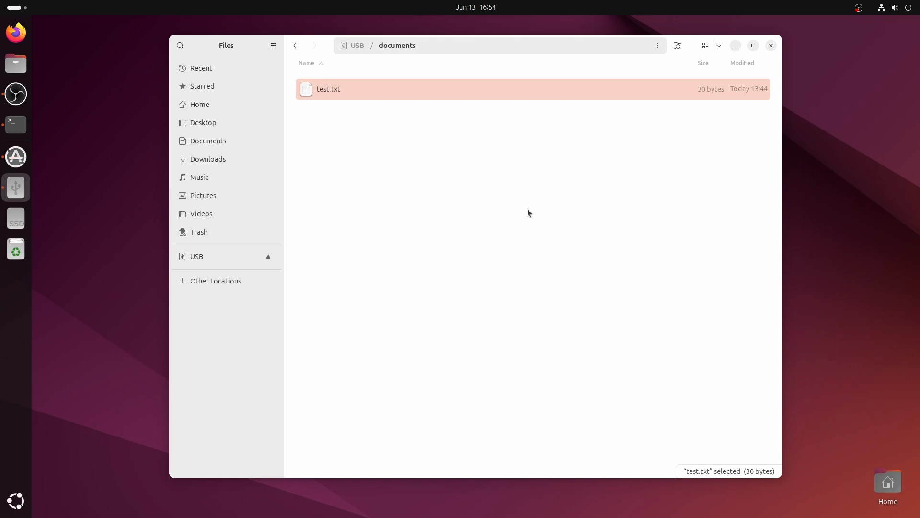
Step: Bring up the USB drive's properties showing a FAT filesystem
{"action": "right_click", "coordinate": [197, 257]}
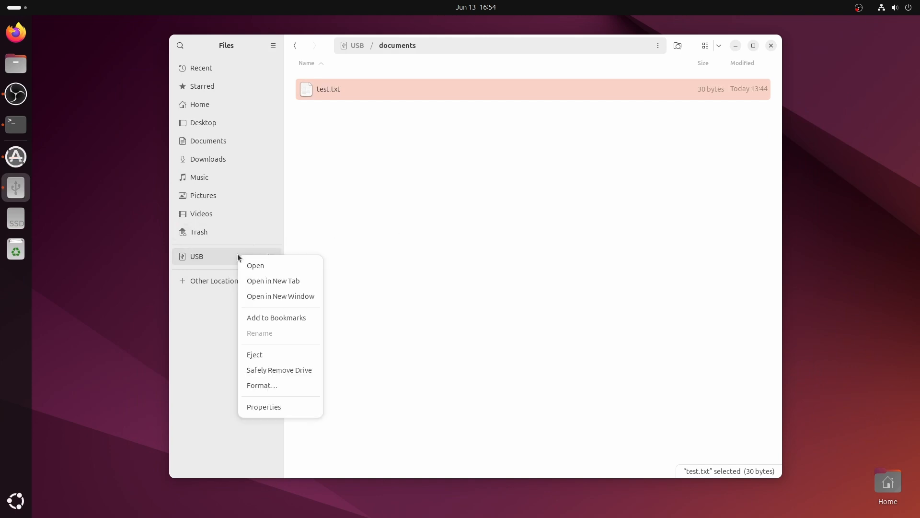
{"action": "left_click", "coordinate": [264, 406]}
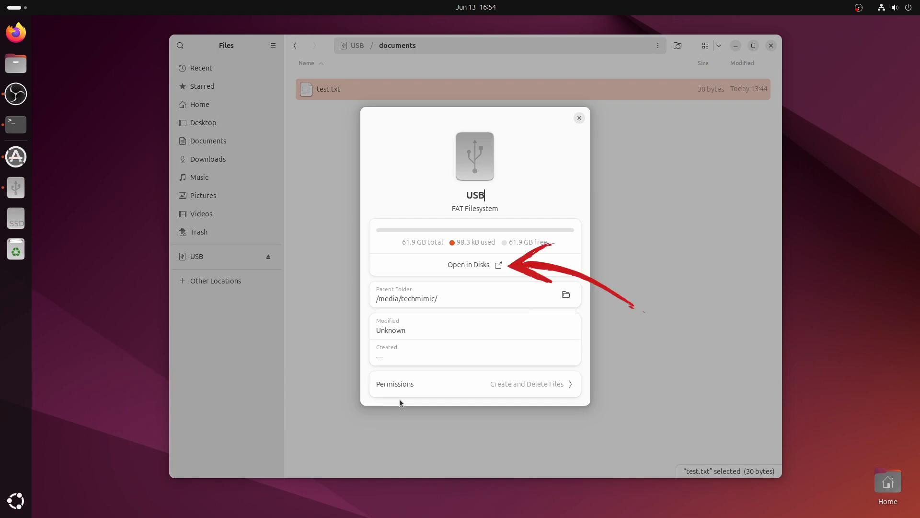
{"action": "mouse_move", "coordinate": [502, 264]}
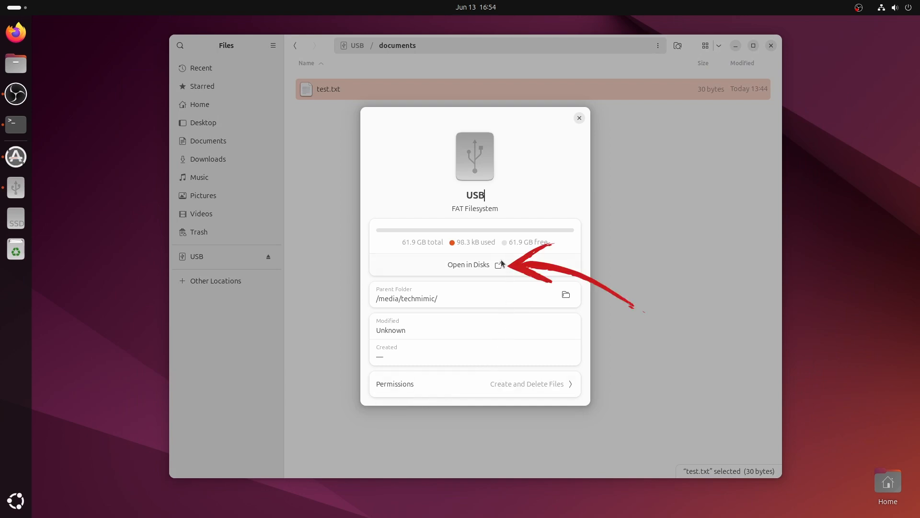
Step: Confirm the thumb drive's W95 FAT32 partition in Disks, then eject the USB drive
{"action": "left_click", "coordinate": [467, 264]}
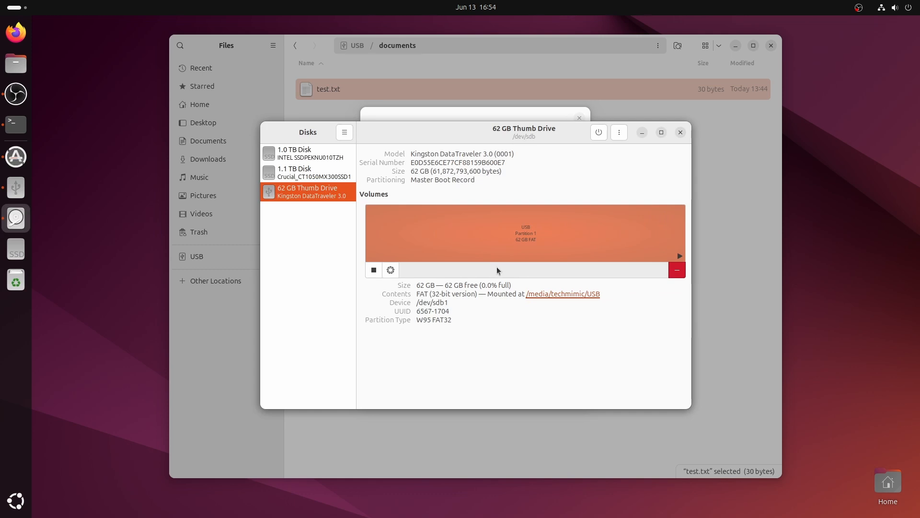
{"action": "mouse_move", "coordinate": [305, 205]}
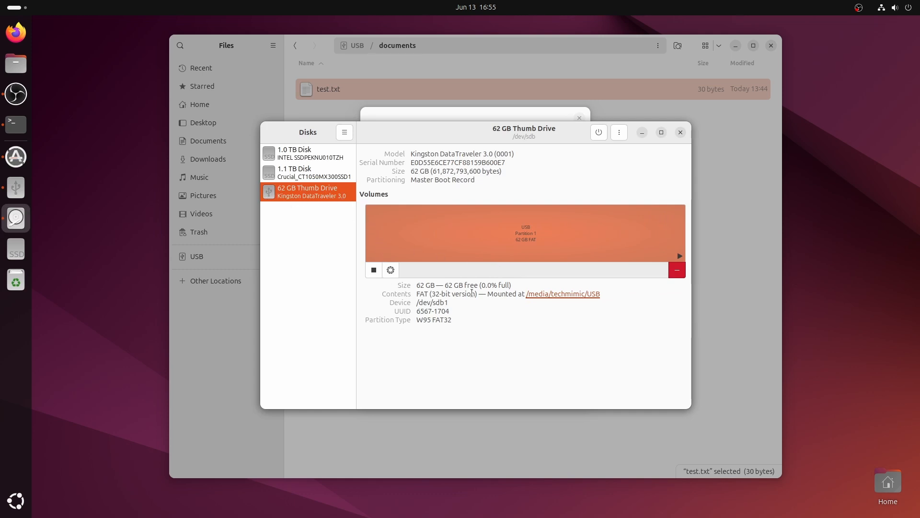
{"action": "double_click", "coordinate": [446, 294]}
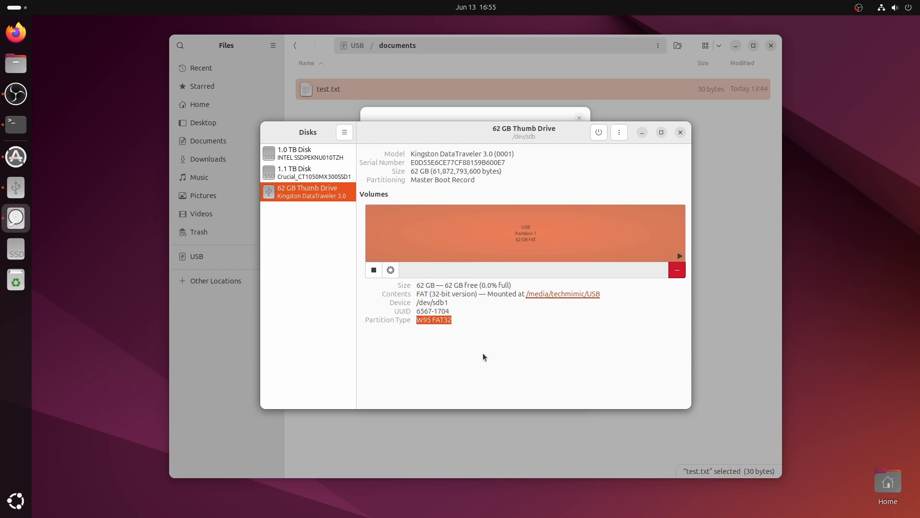
{"action": "mouse_move", "coordinate": [498, 336]}
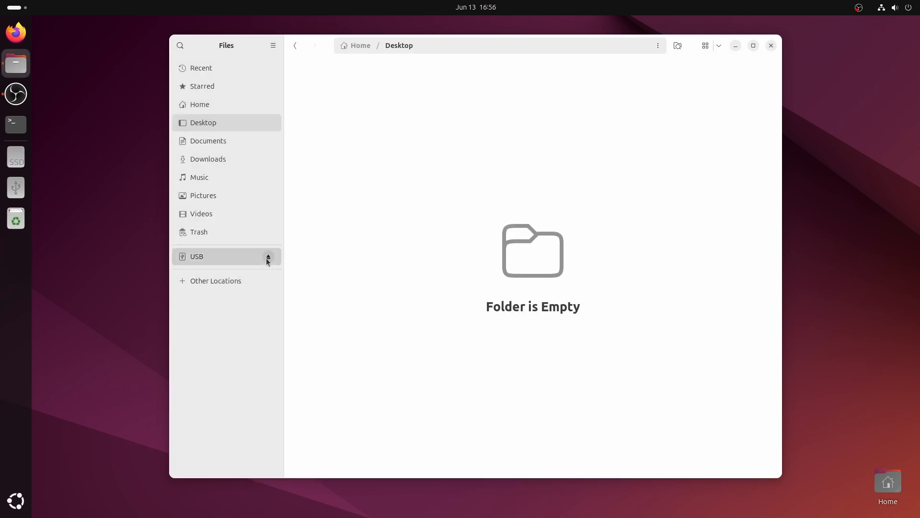
{"action": "left_click", "coordinate": [268, 258]}
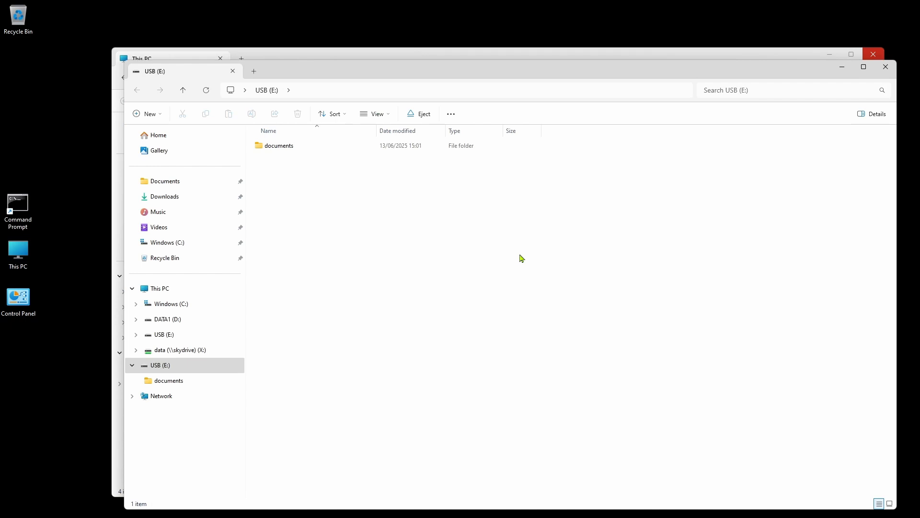
{"action": "mouse_move", "coordinate": [326, 297]}
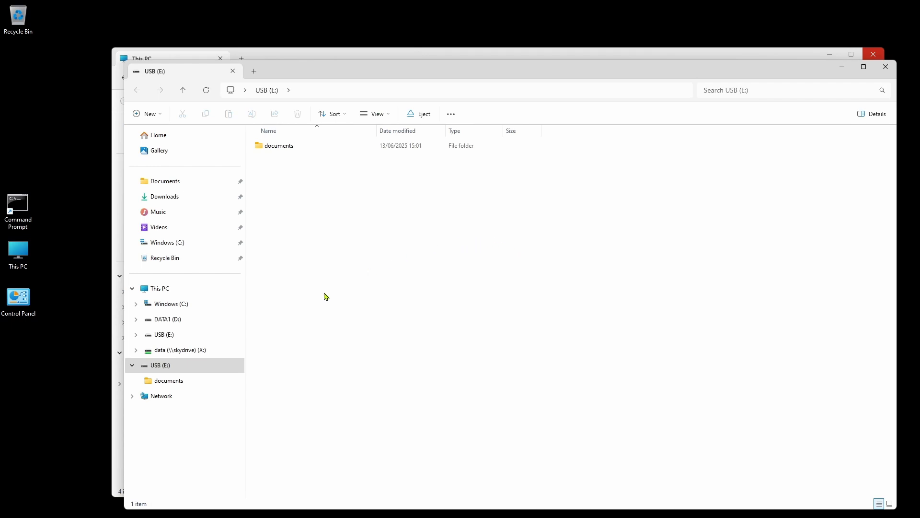
Step: Read test.txt on USB (E:) and check the drive's properties showing FAT32
{"action": "double_click", "coordinate": [279, 144]}
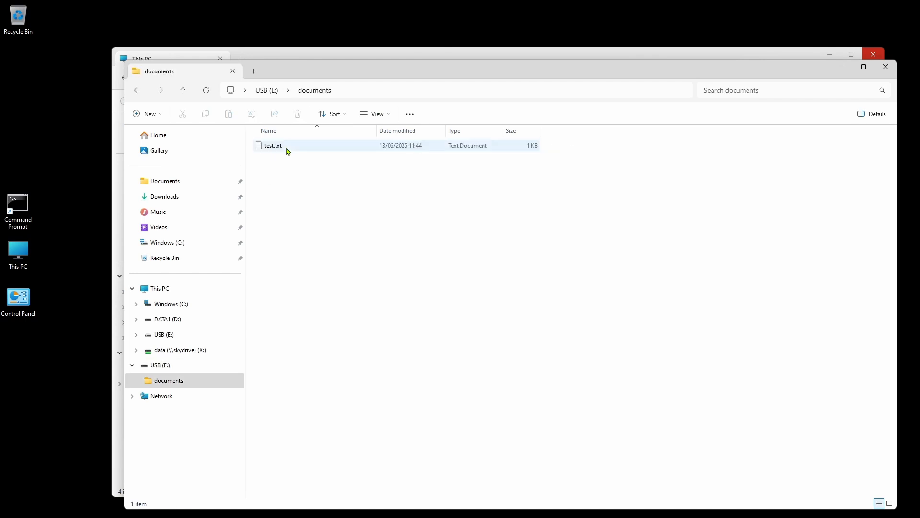
{"action": "double_click", "coordinate": [274, 145]}
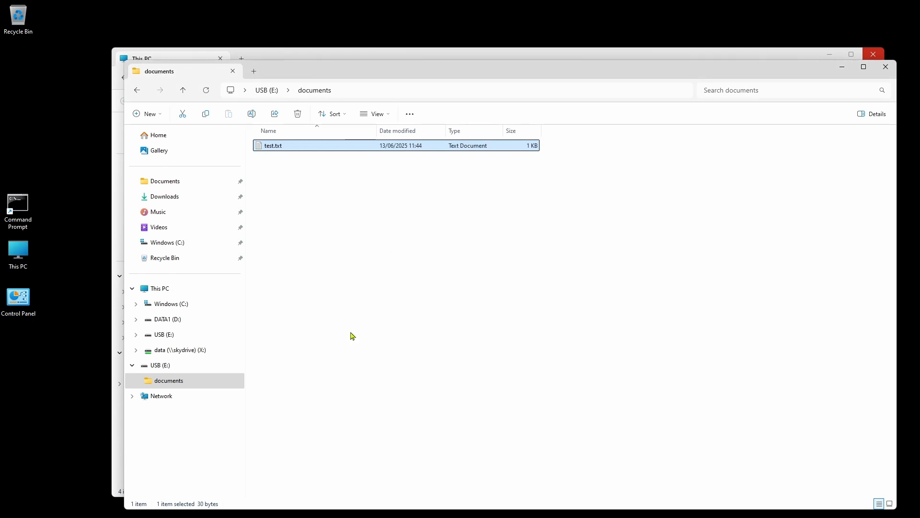
{"action": "right_click", "coordinate": [157, 364]}
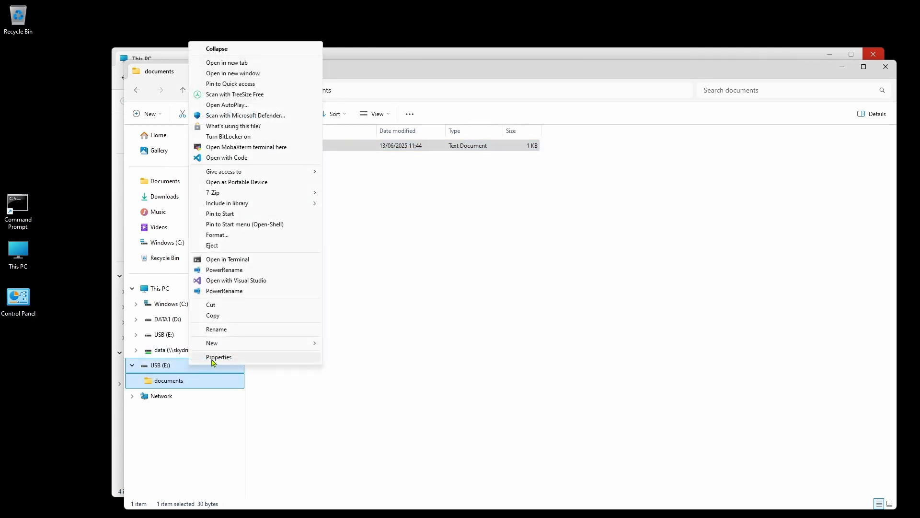
{"action": "left_click", "coordinate": [219, 357]}
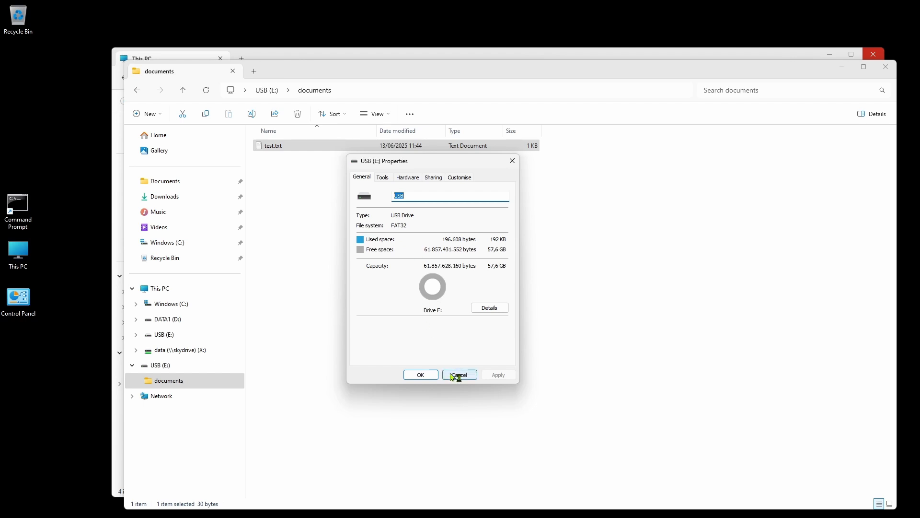
{"action": "left_click", "coordinate": [459, 374]}
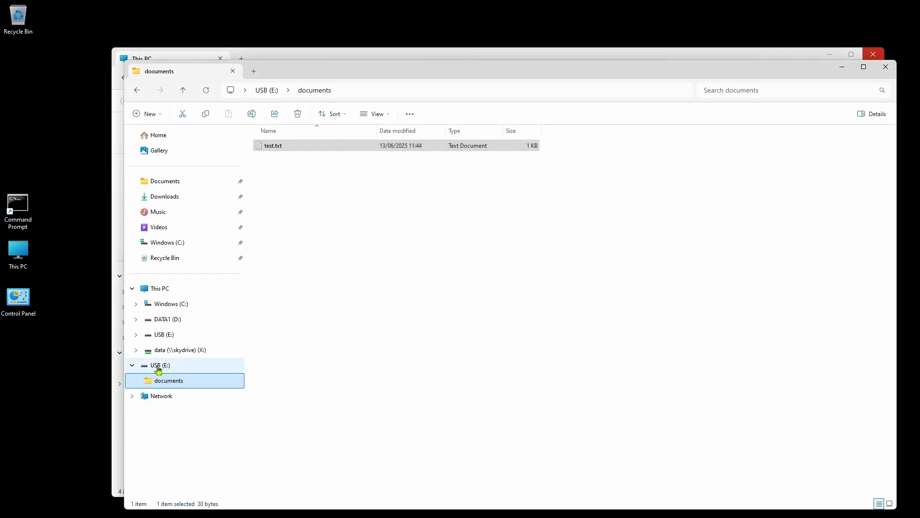
Step: Eject USB (E:) safely and acknowledge the Safe To Remove Hardware notification
{"action": "right_click", "coordinate": [160, 364]}
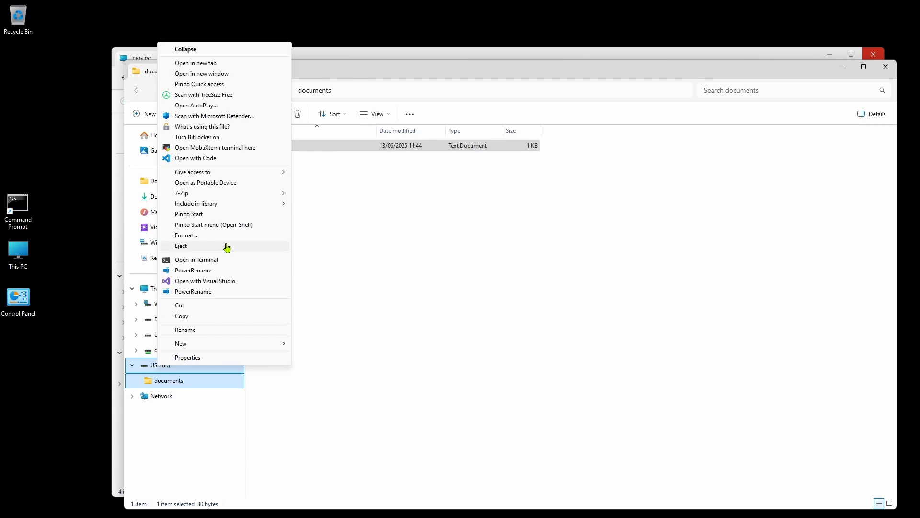
{"action": "left_click", "coordinate": [181, 247]}
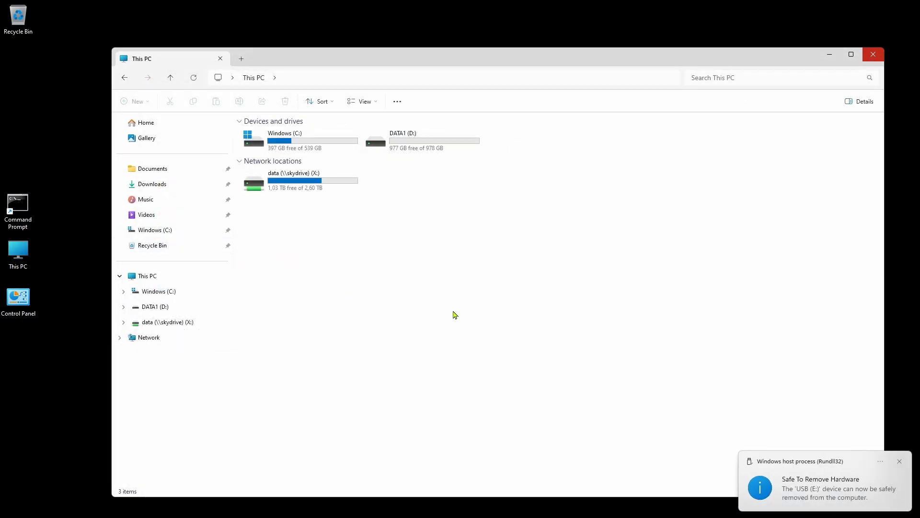
{"action": "mouse_move", "coordinate": [880, 475]}
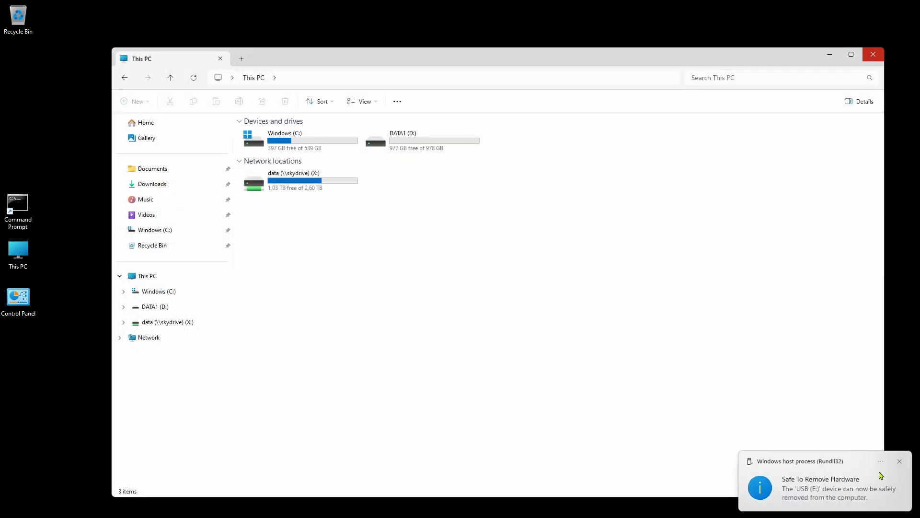
{"action": "left_click", "coordinate": [899, 461]}
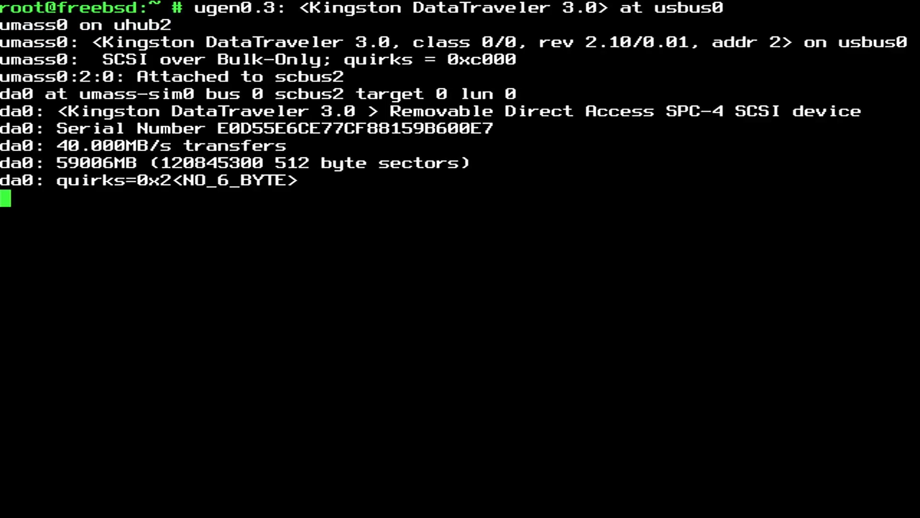
Step: Clear the screen and run dmesg to see the Kingston DataTraveler detected as da0
{"action": "key", "text": "Return"}
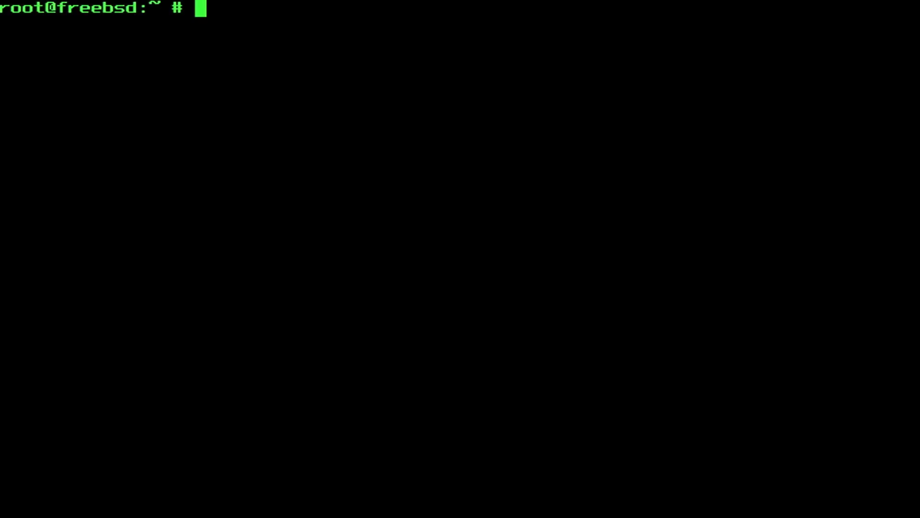
{"action": "type", "text": "dmesg"}
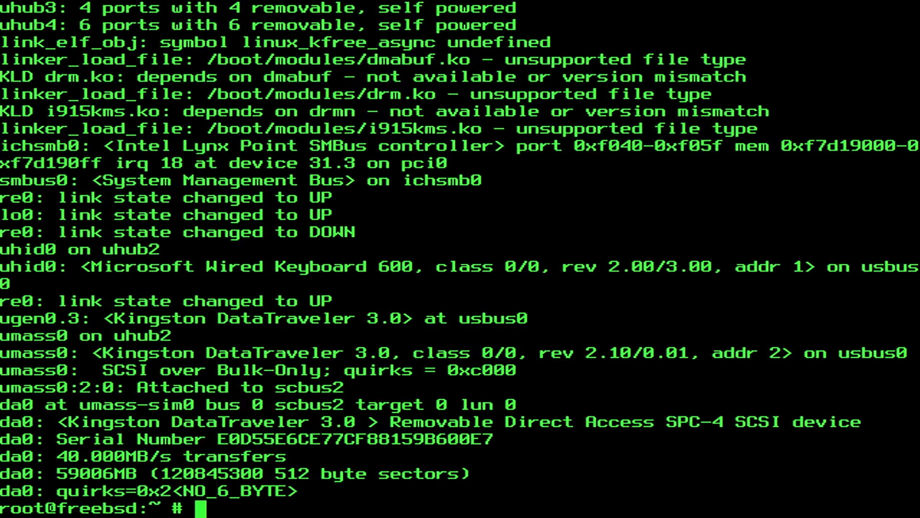
{"action": "type", "text": "dmes"}
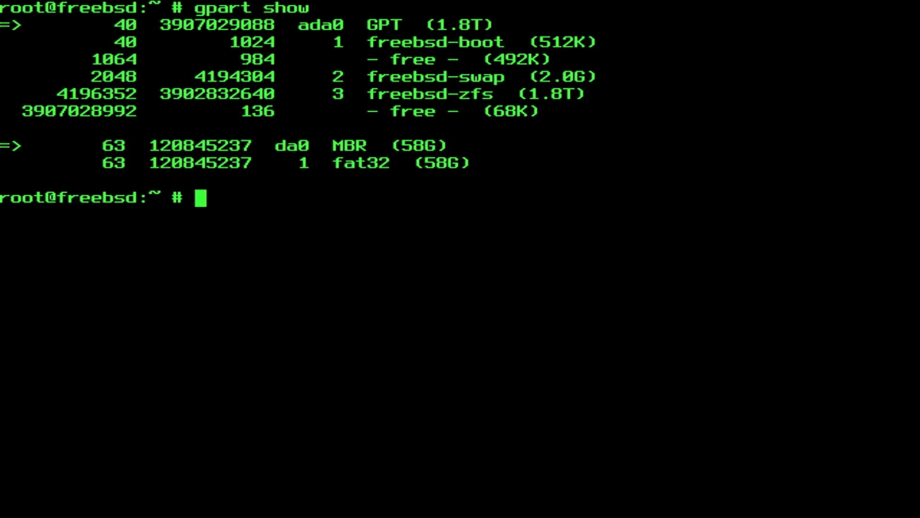
Step: Run gpart show da0 to list its MBR scheme with one 58G fat32 partition
{"action": "type", "text": "gp"}
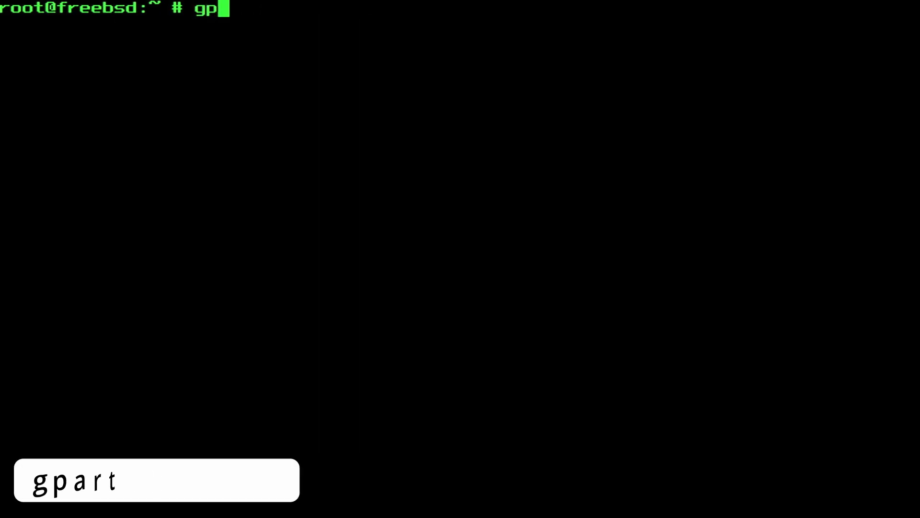
{"action": "type", "text": "art show da"}
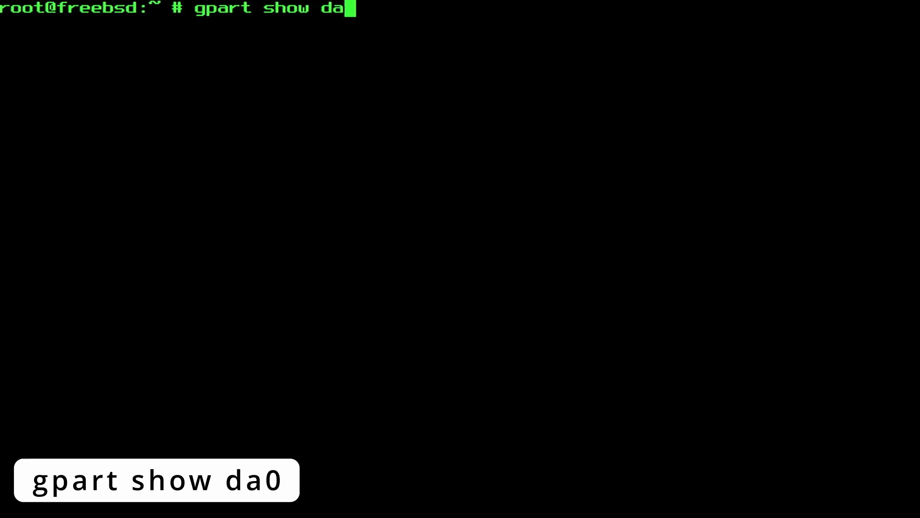
{"action": "key", "text": "Return"}
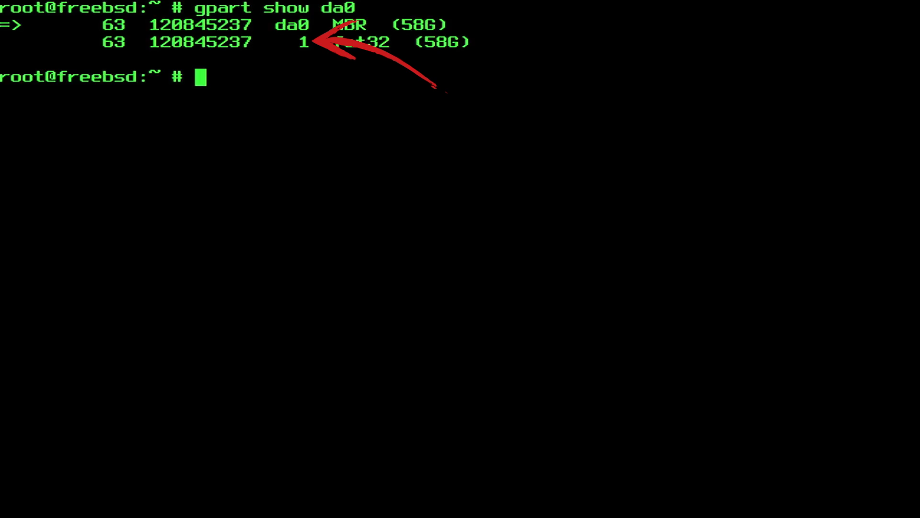
Step: Run fstyp /dev/da0s1 to check the first partition's filesystem type
{"action": "type", "text": "f"}
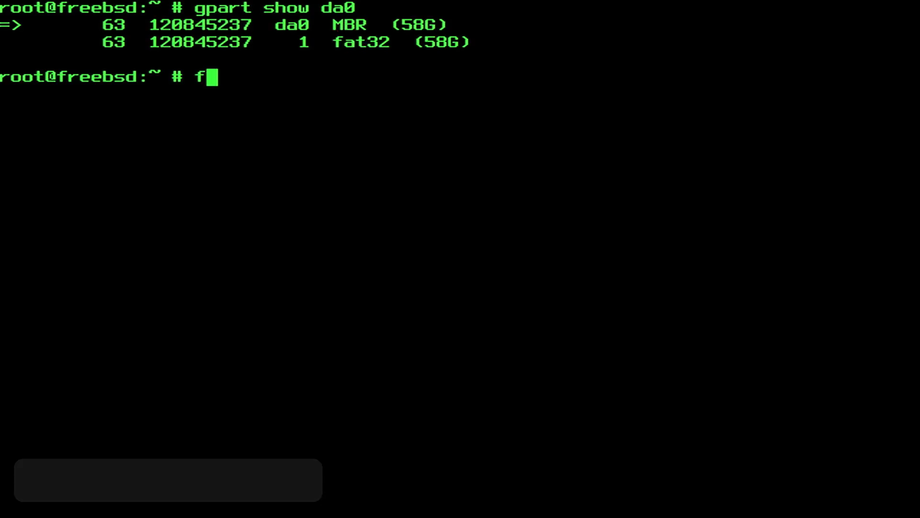
{"action": "type", "text": "styp"}
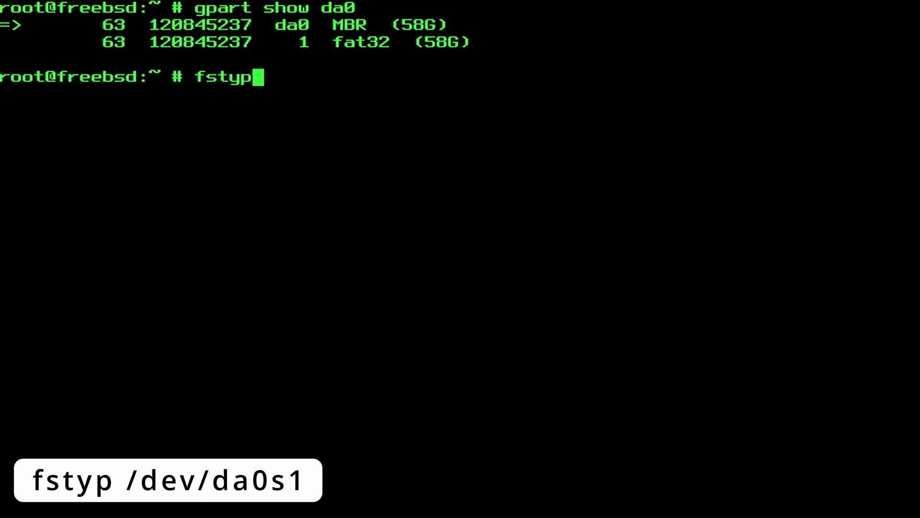
{"action": "type", "text": "/dev"}
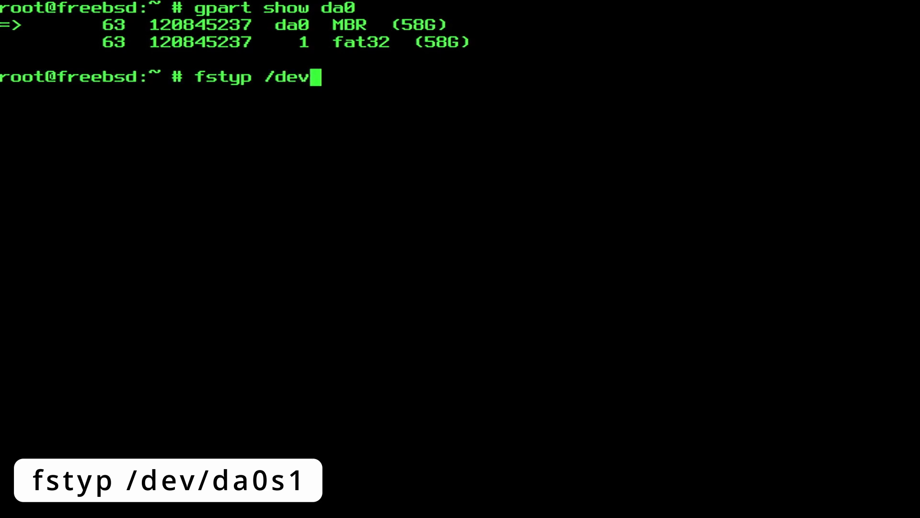
{"action": "type", "text": "/da0"}
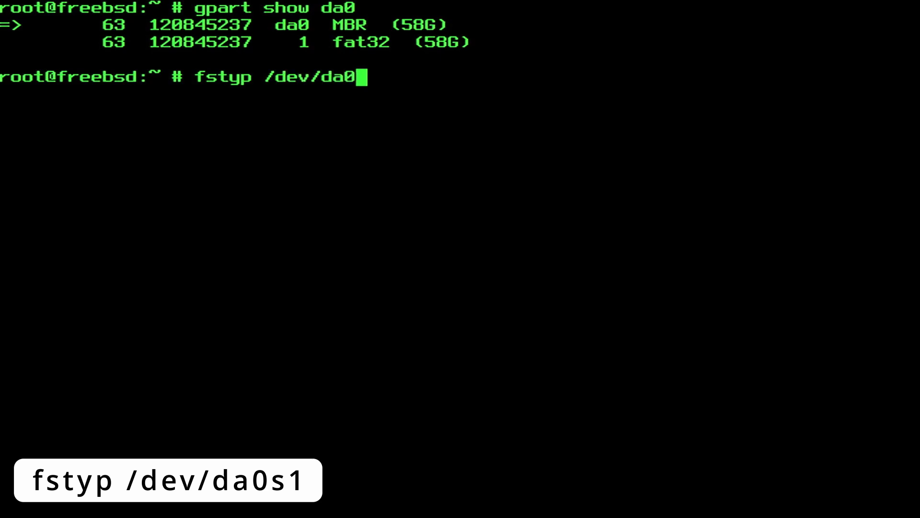
{"action": "type", "text": "s1"}
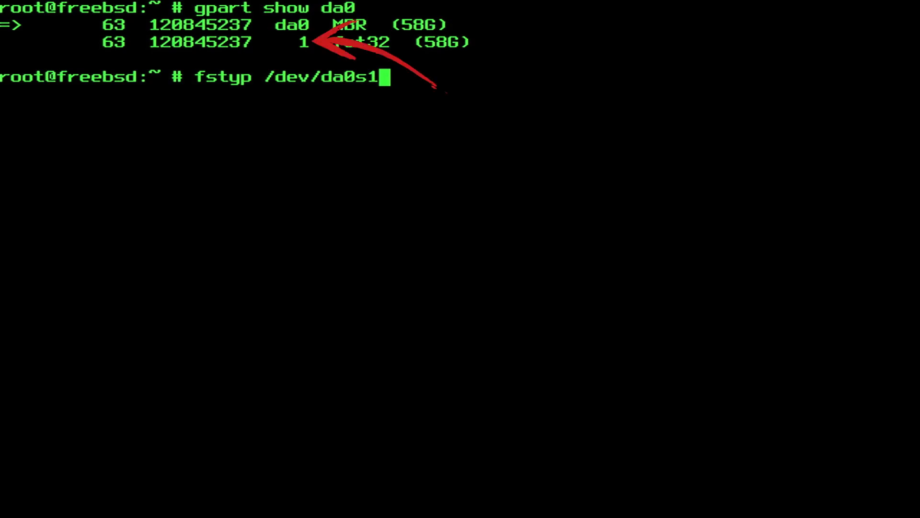
{"action": "key", "text": "Return"}
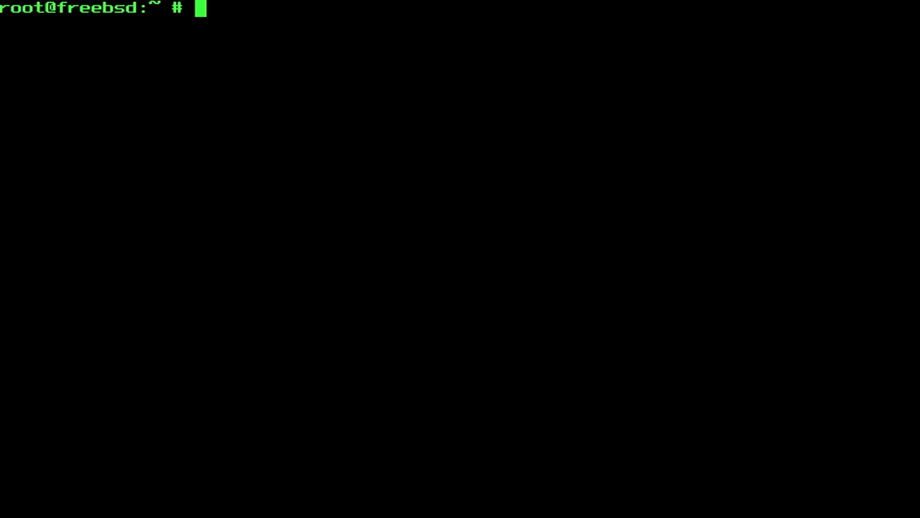
Step: Move into /media and list its contents
{"action": "type", "text": "c"}
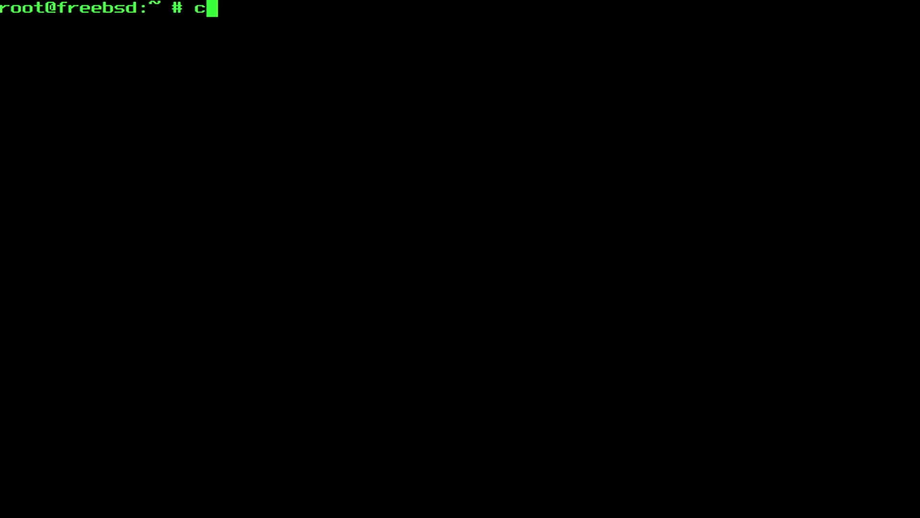
{"action": "key", "text": "Return"}
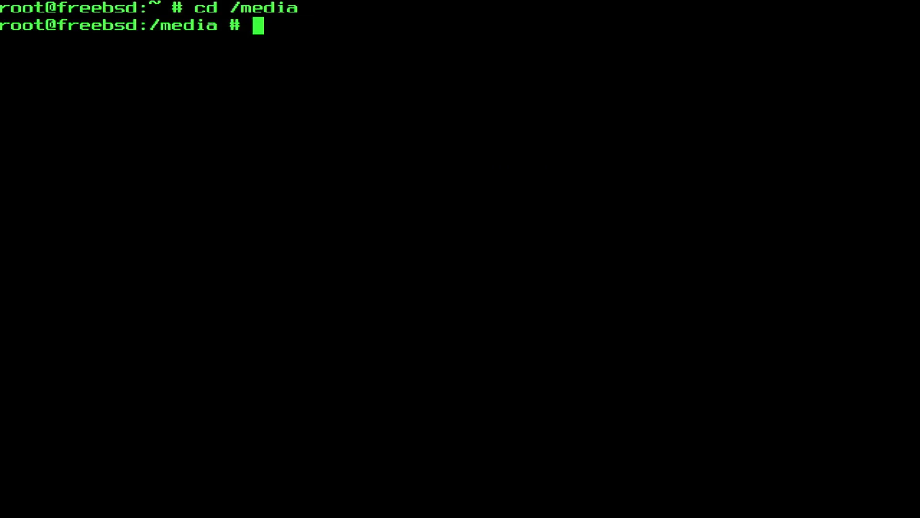
{"action": "type", "text": "ls"}
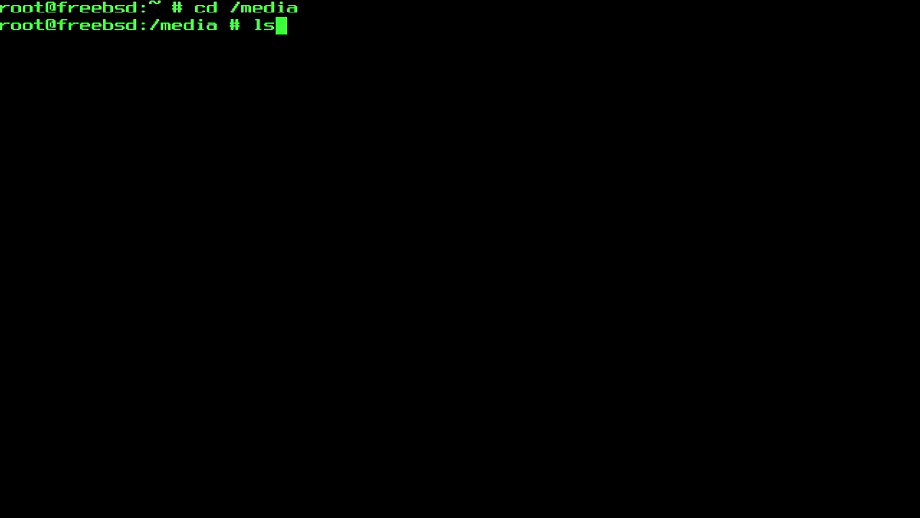
{"action": "key", "text": "Return"}
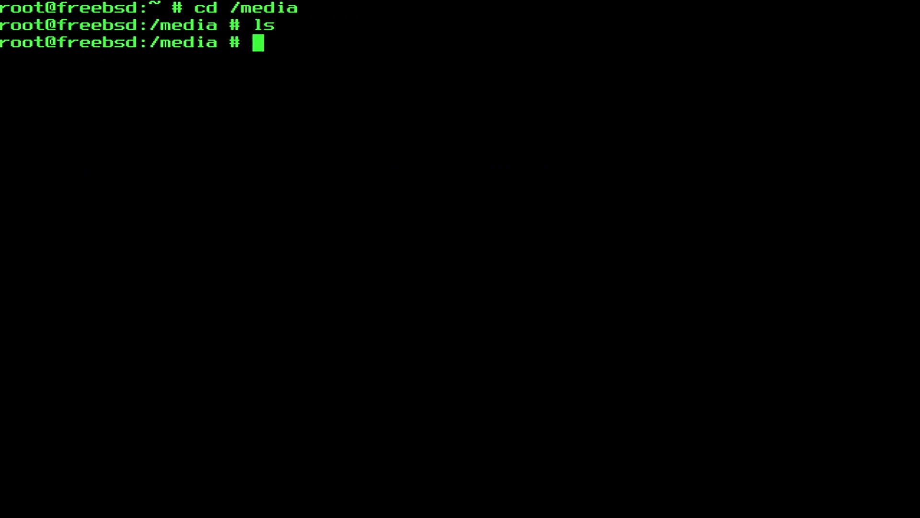
Step: Create the usb mount-point directory and confirm /media/usb is empty
{"action": "type", "text": "mkdir usb"}
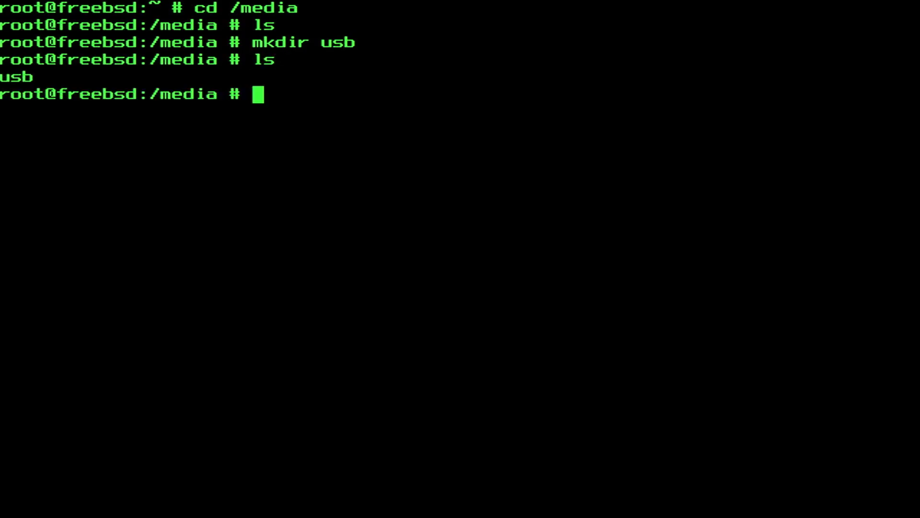
{"action": "type", "text": "ls -"}
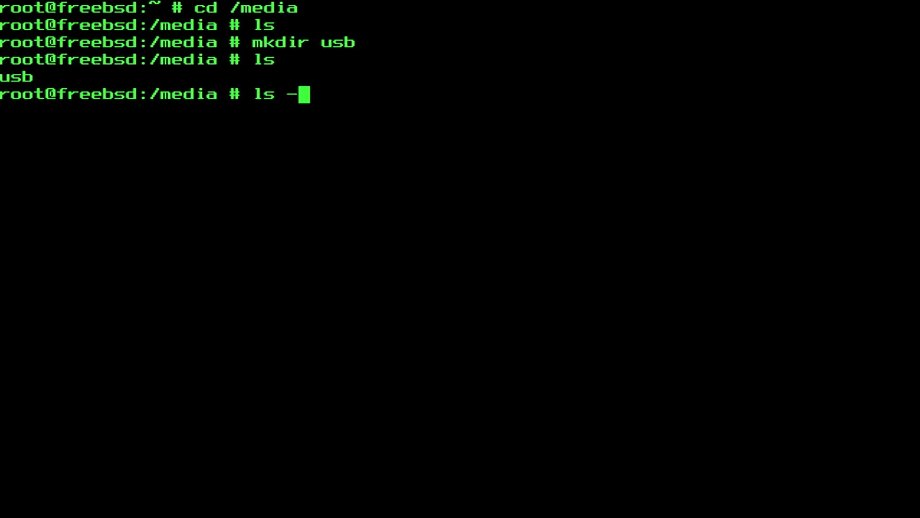
{"action": "key", "text": "Return"}
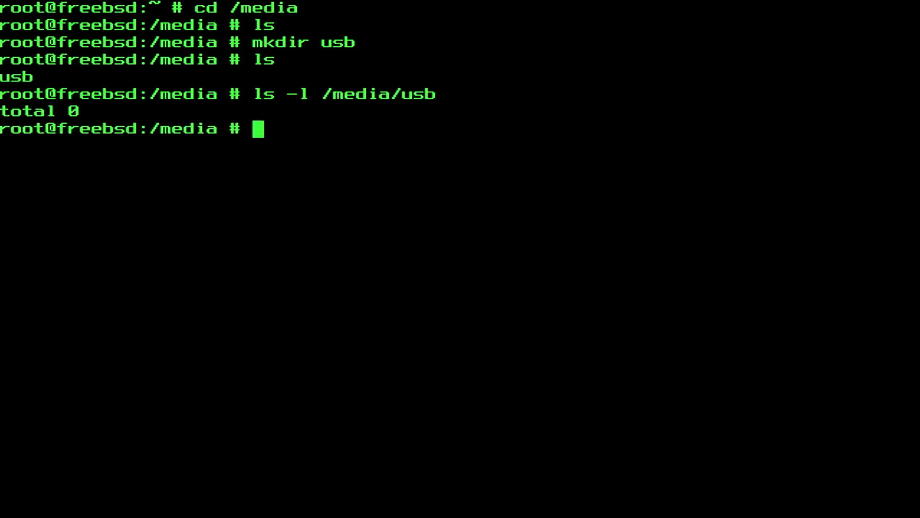
{"action": "type", "text": "mount -t msdos"}
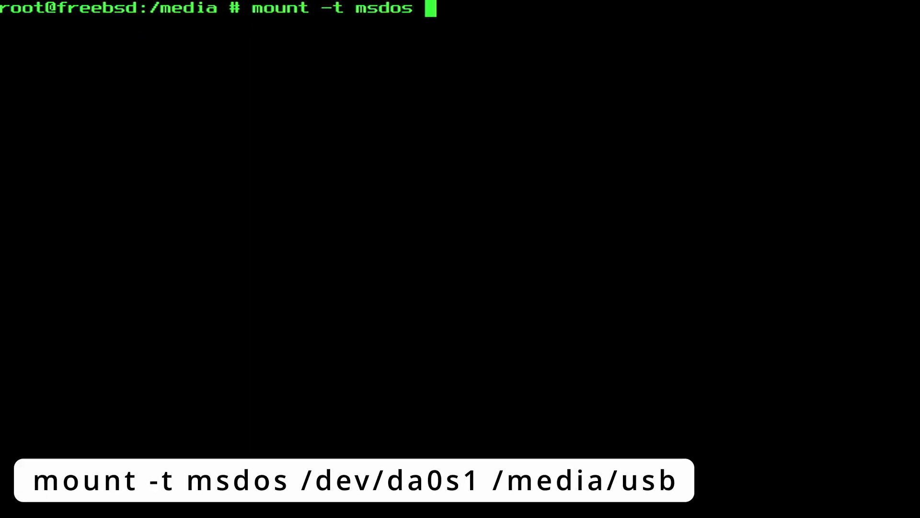
Step: Run mount -t msdos /dev/da0s1 /media/usb to mount the FAT32 partition
{"action": "type", "text": "/de"}
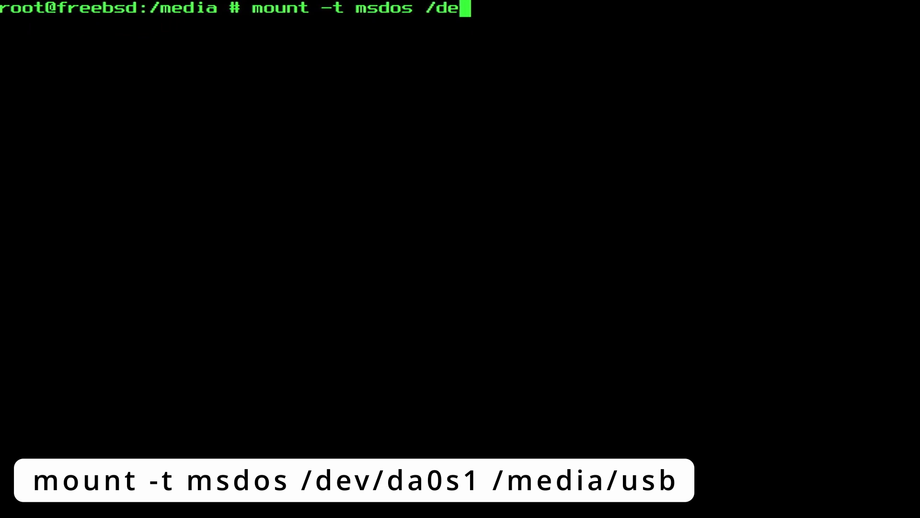
{"action": "type", "text": "v/da"}
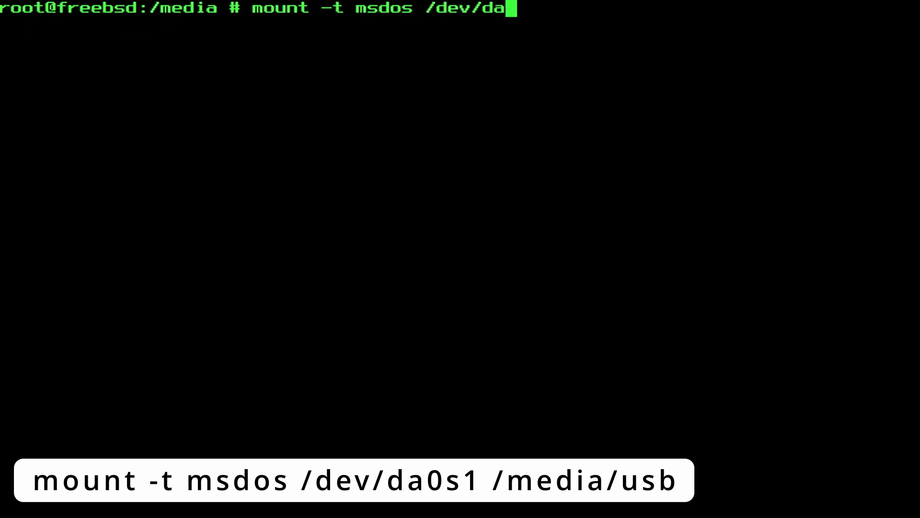
{"action": "type", "text": "0s1"}
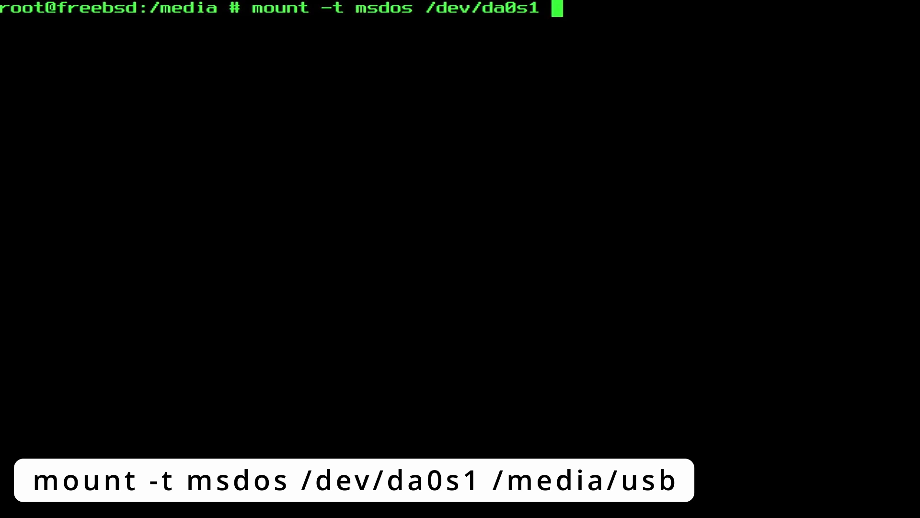
{"action": "type", "text": "/media/us"}
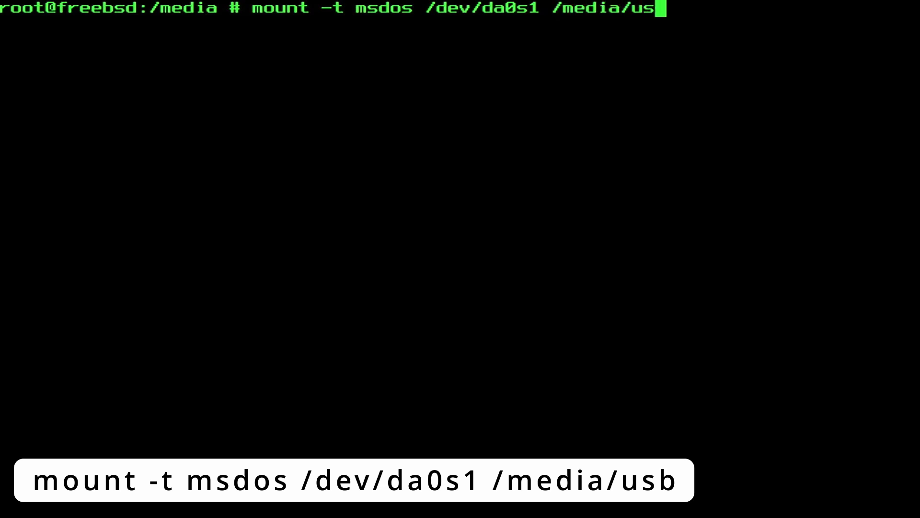
{"action": "key", "text": "Return"}
{"action": "type", "text": "c"}
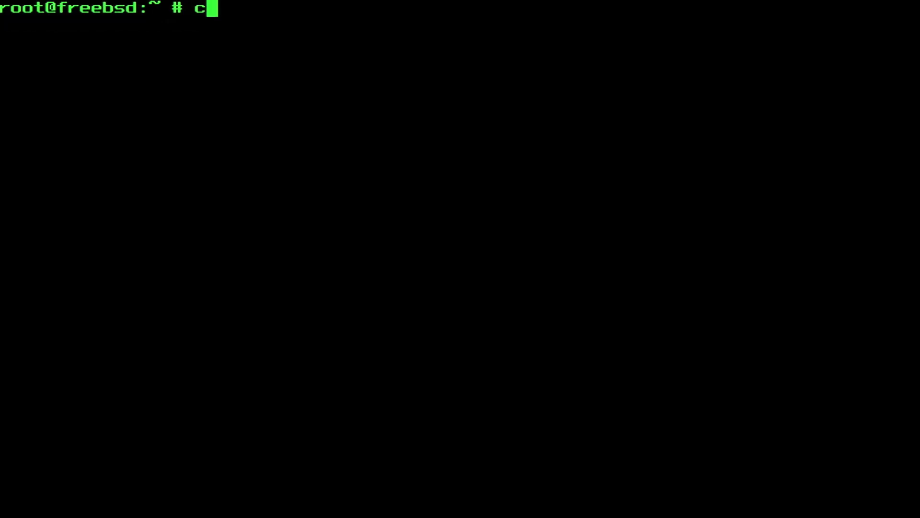
Step: Browse into /media/usb's documents folder and print test.txt with cat
{"action": "type", "text": "d /media/usb"}
{"action": "type", "text": "ls -l"}
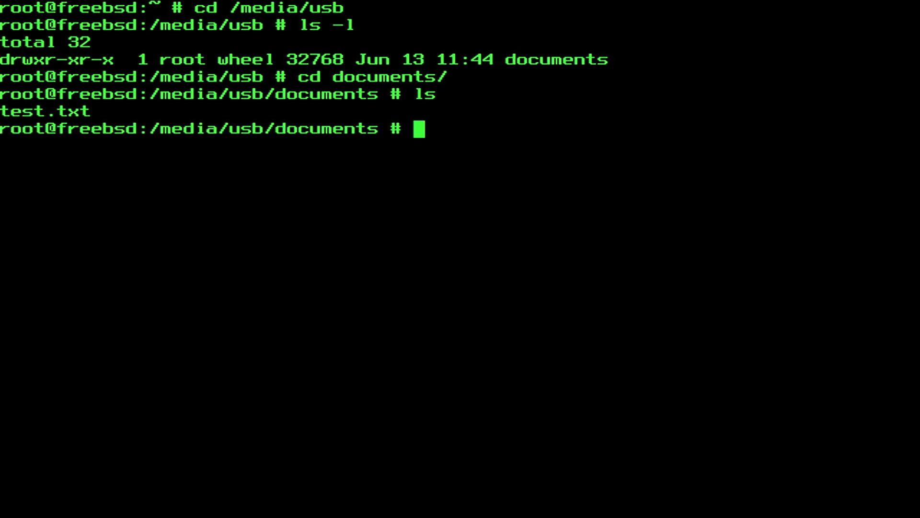
{"action": "type", "text": "cat test.txt"}
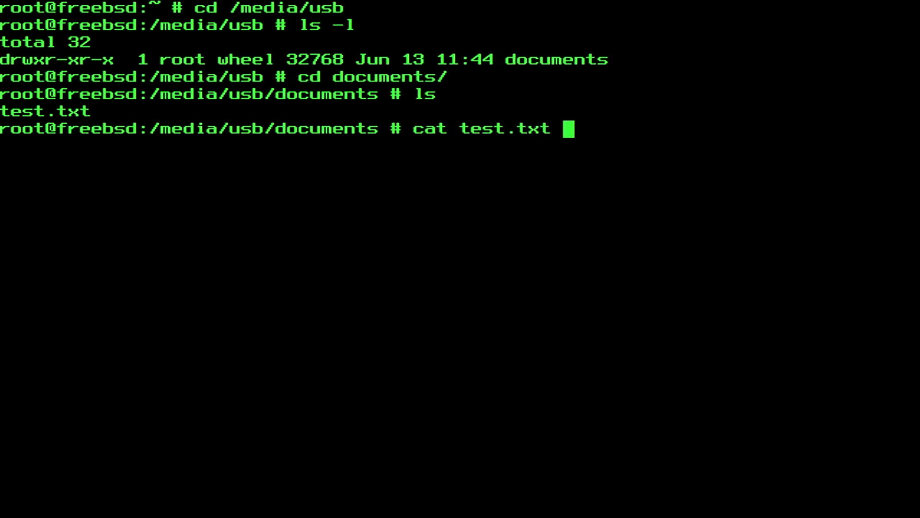
{"action": "key", "text": "Return"}
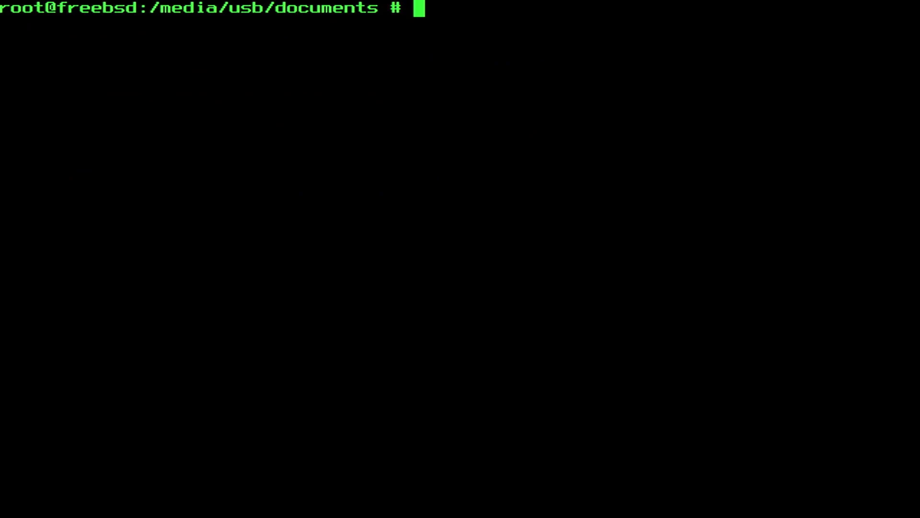
Step: Attempt umount /media/usb, hit 'Device busy', and cd out of the mounted folder
{"action": "type", "text": "umount /media/usb"}
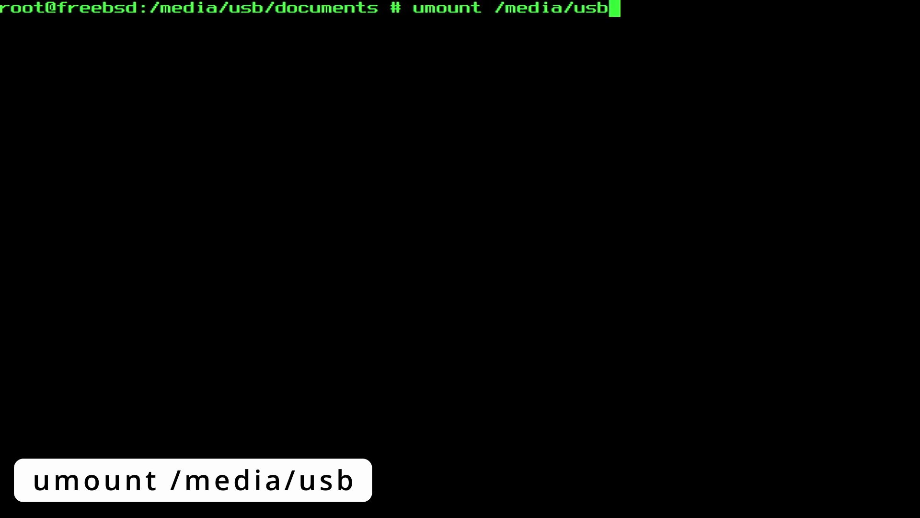
{"action": "key", "text": "Return"}
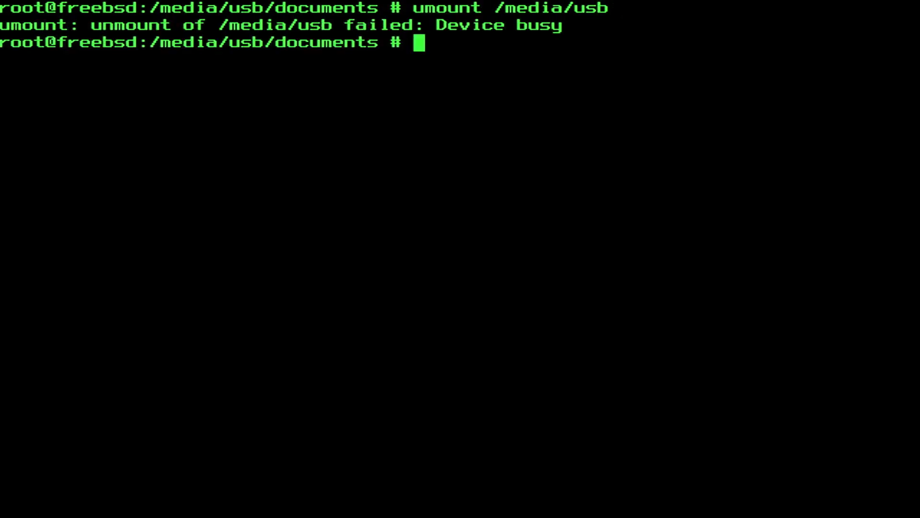
{"action": "type", "text": "cd /root"}
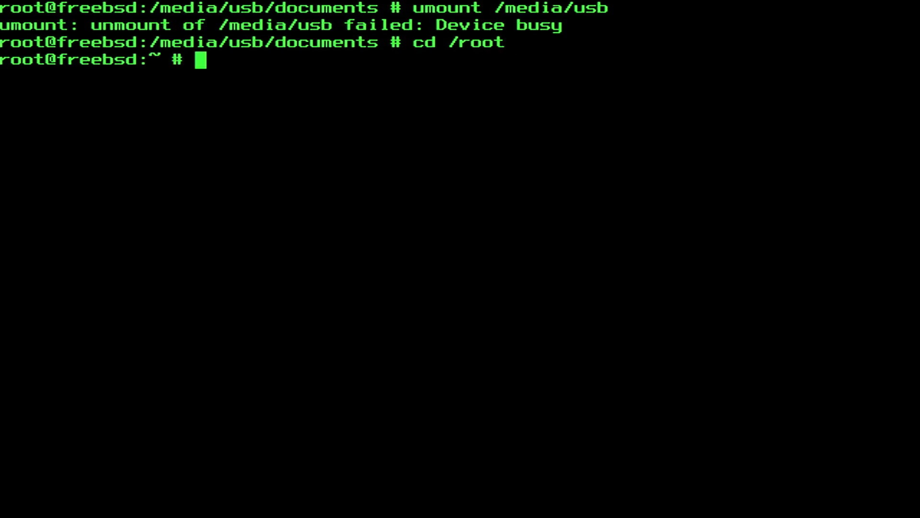
Step: Unmount /media/usb successfully and list it to confirm it is empty
{"action": "type", "text": "umount /medi"}
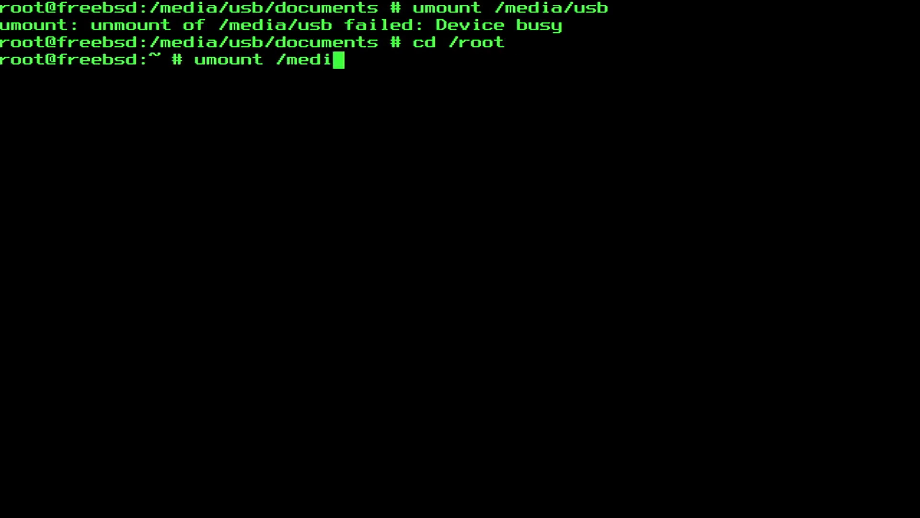
{"action": "key", "text": "Return"}
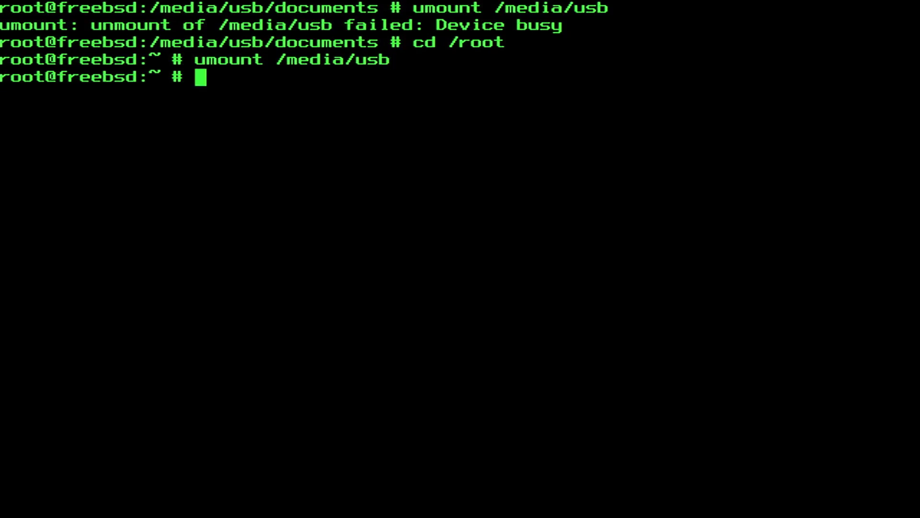
{"action": "type", "text": "ls -l /media"}
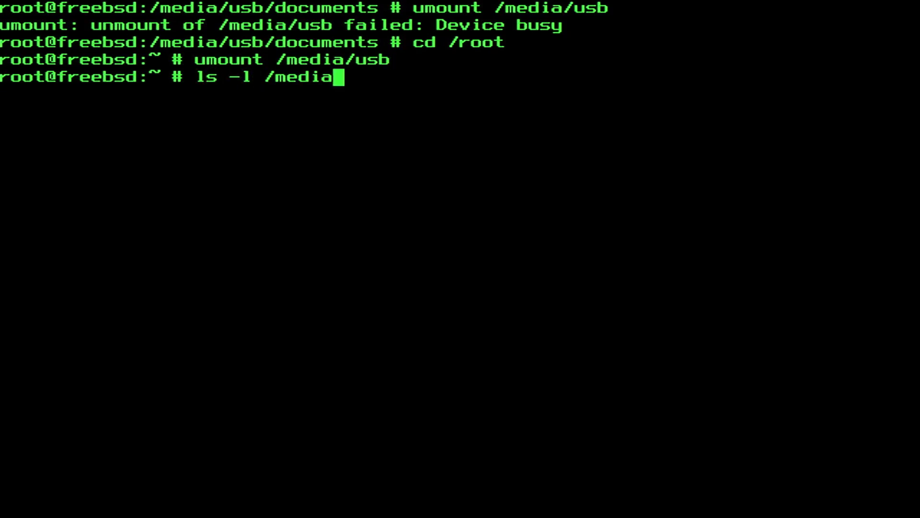
{"action": "key", "text": "Return"}
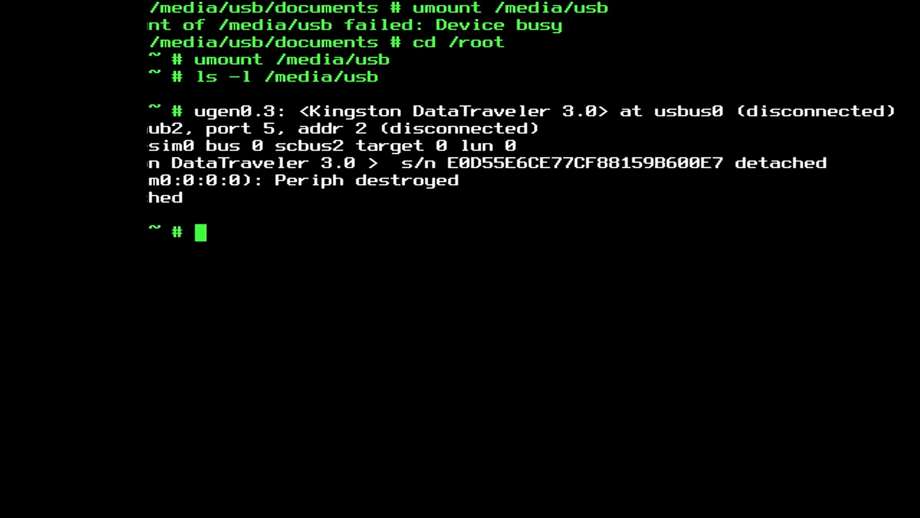
Step: Get a fresh prompt after the Kingston drive's detach messages
{"action": "key", "text": "Return"}
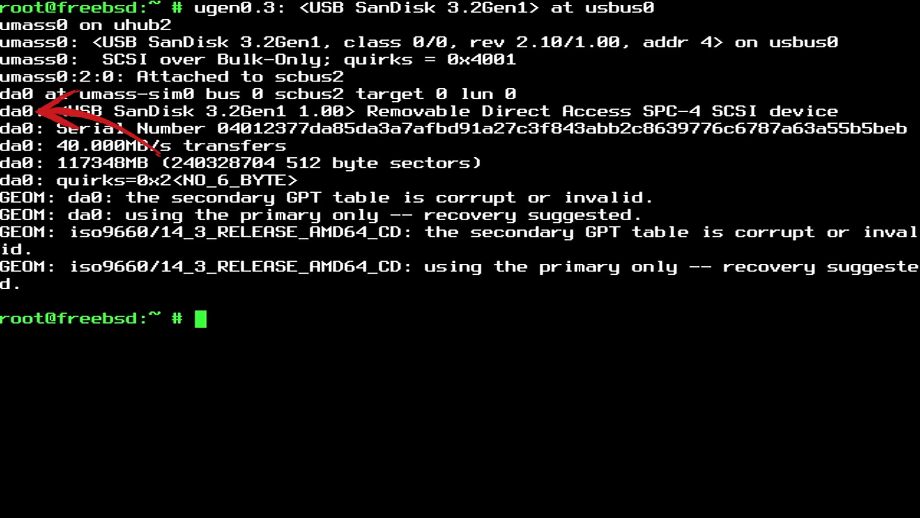
Step: Run gpart show da0 to display the SanDisk drive's partition table
{"action": "type", "text": "g"}
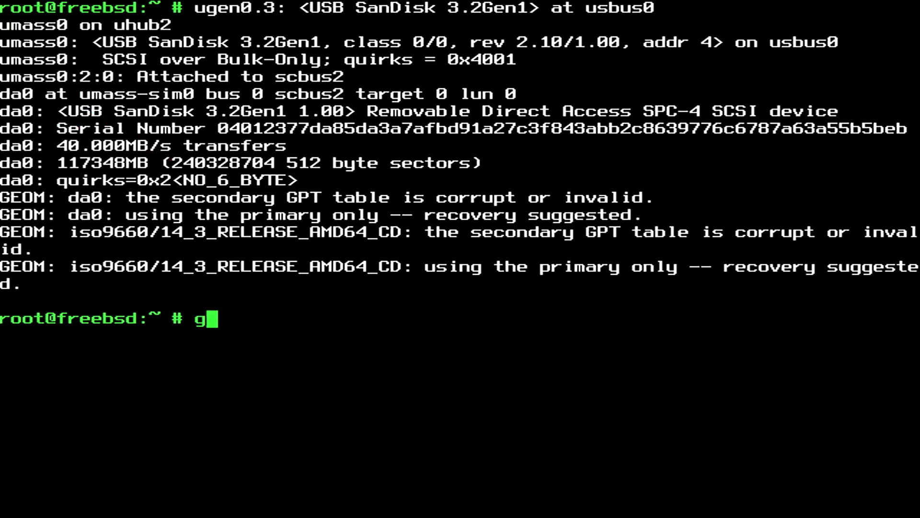
{"action": "type", "text": "part show da0"}
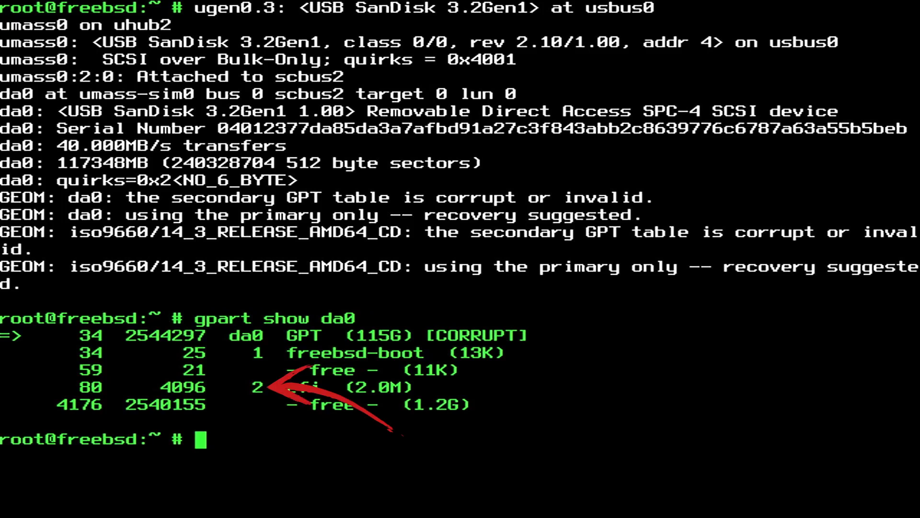
Step: Run fstyp on /dev/da0s2 (fails), then on the corrected /dev/da0p2
{"action": "type", "text": "fstyp"}
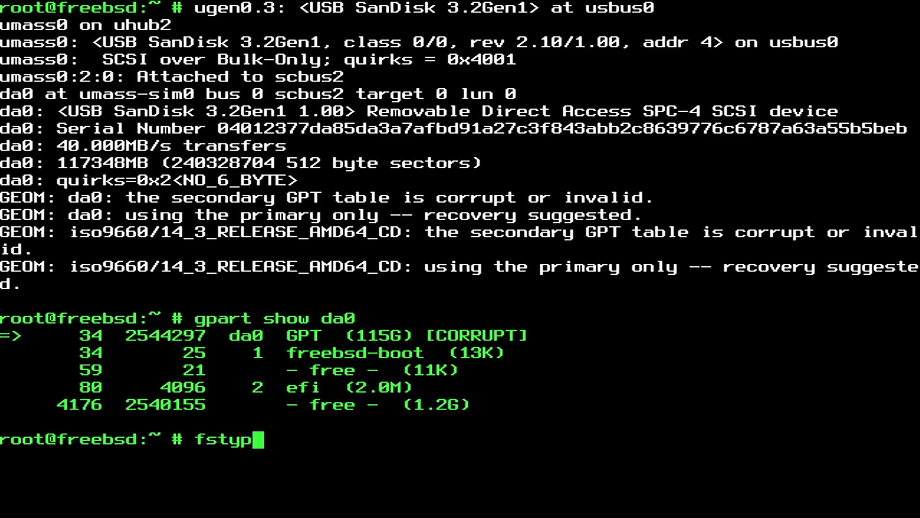
{"action": "type", "text": "/dev/da"}
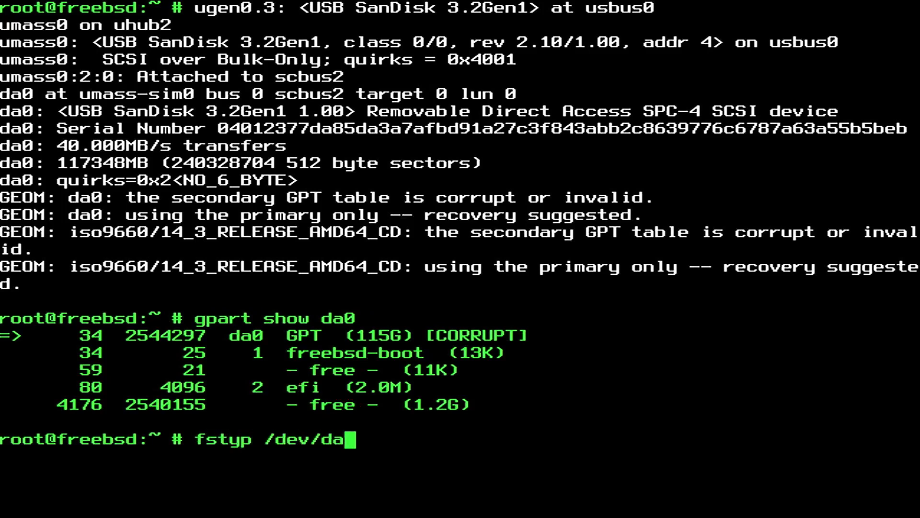
{"action": "type", "text": "0s2"}
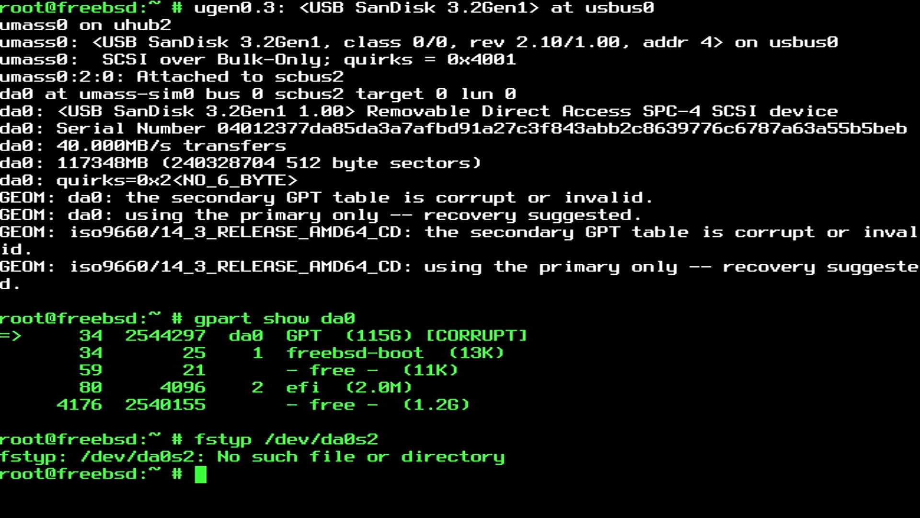
{"action": "type", "text": "fstyp /dev/da0p2"}
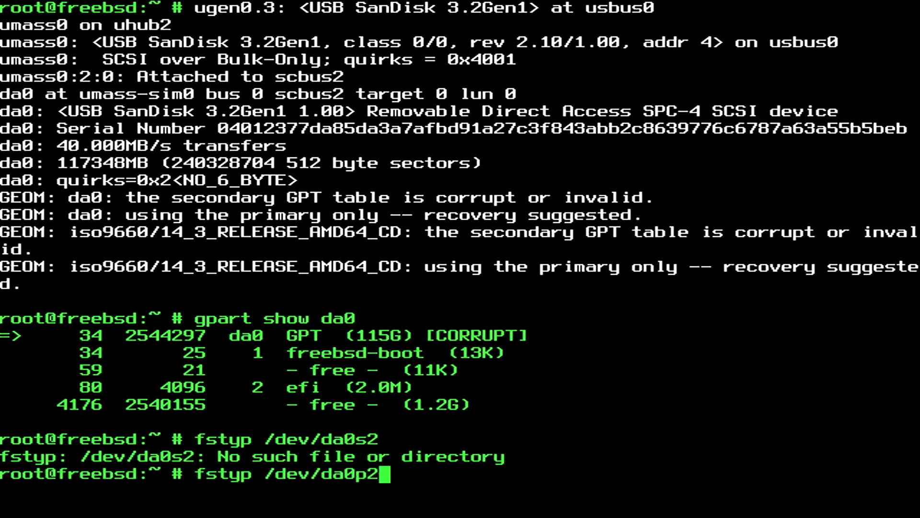
{"action": "key", "text": "Return"}
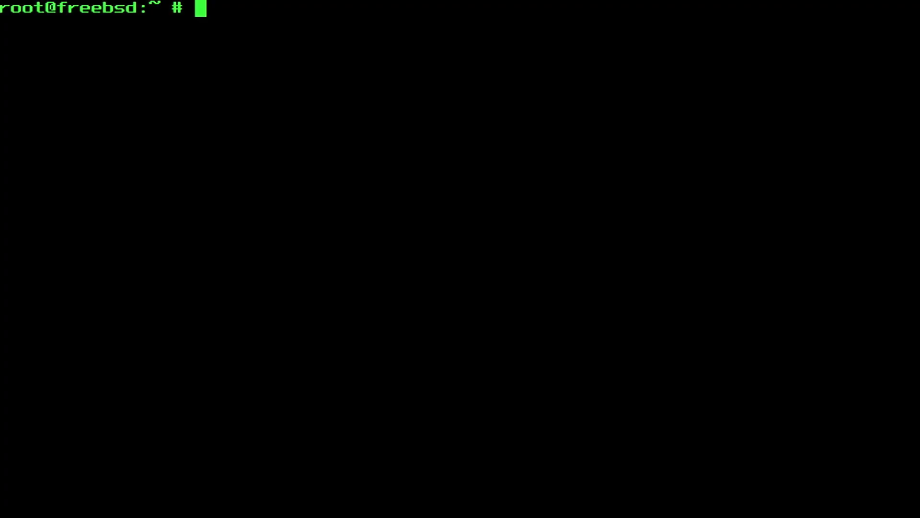
Step: Mount /dev/da0p2 as msdos at /media/usb
{"action": "type", "text": "mount"}
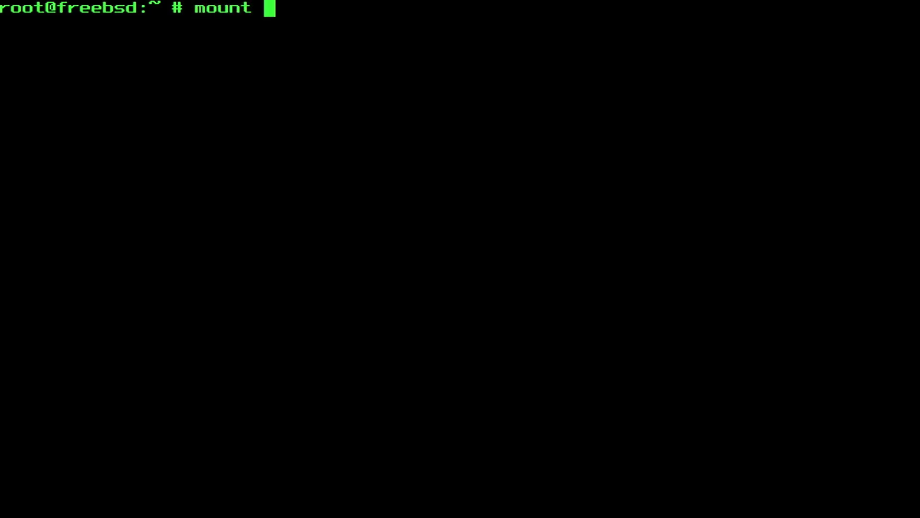
{"action": "type", "text": "-t msdos"}
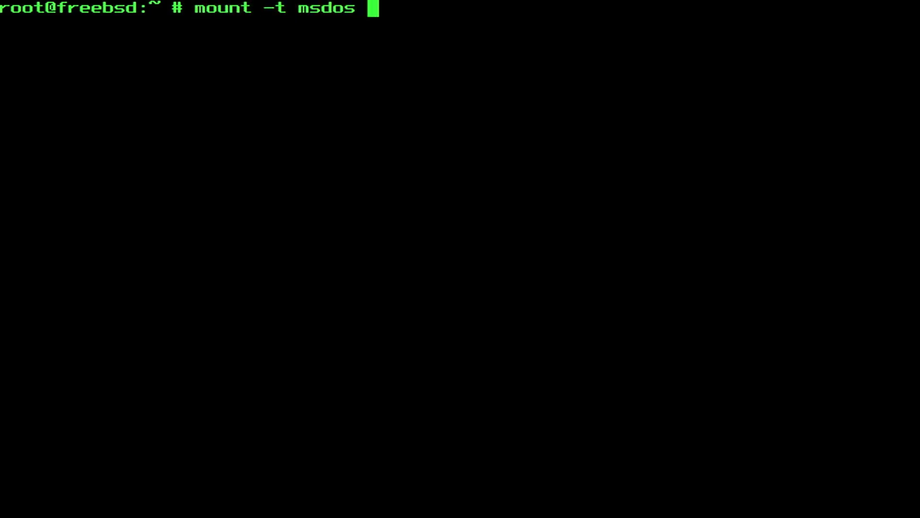
{"action": "type", "text": "/dev/da"}
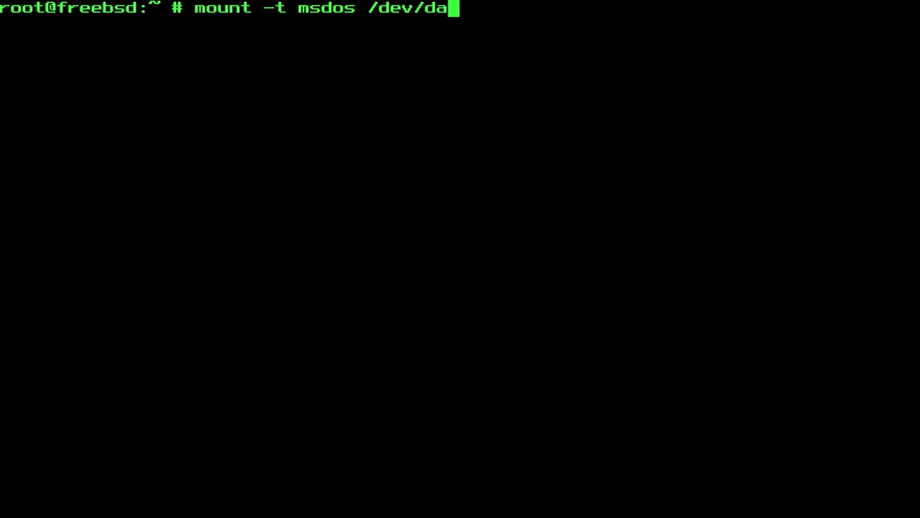
{"action": "type", "text": "0p"}
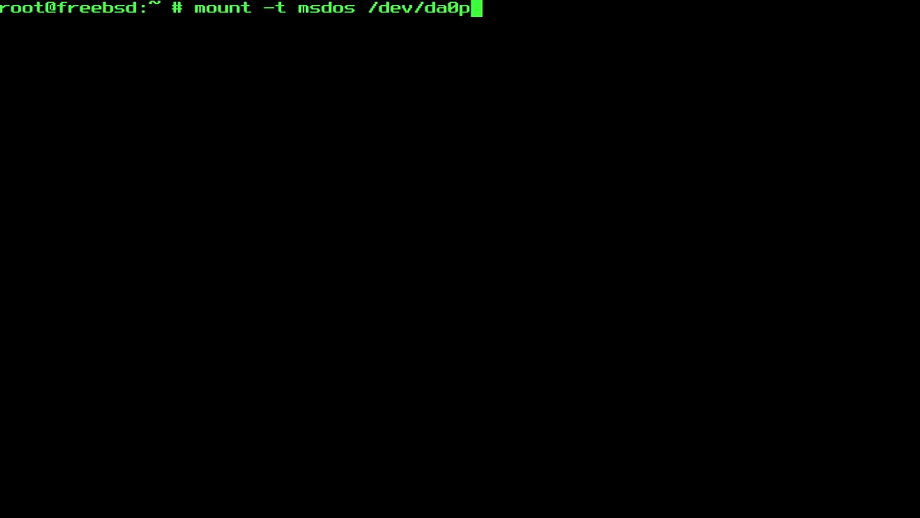
{"action": "type", "text": "2 /media/usb"}
{"action": "type", "text": "ls -l"}
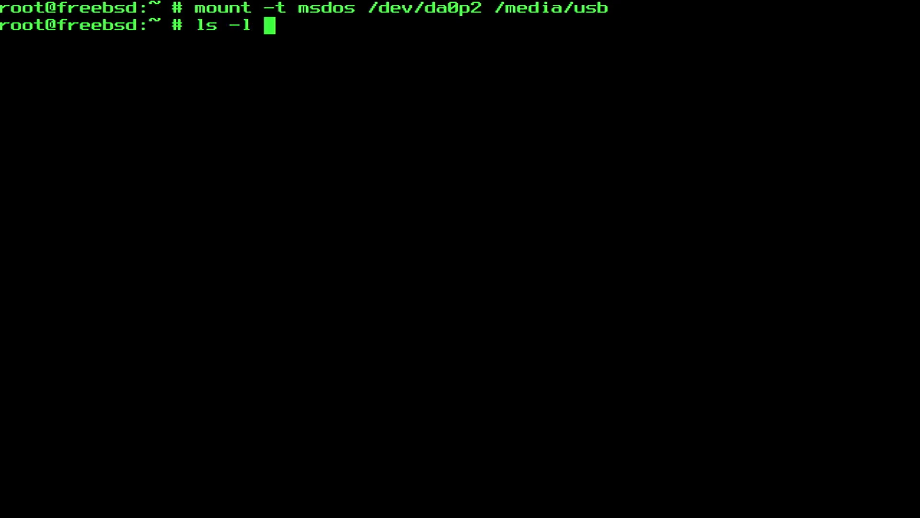
Step: List /media/usb and its EFI folder, showing BOOT and testfile
{"action": "type", "text": "/media/us"}
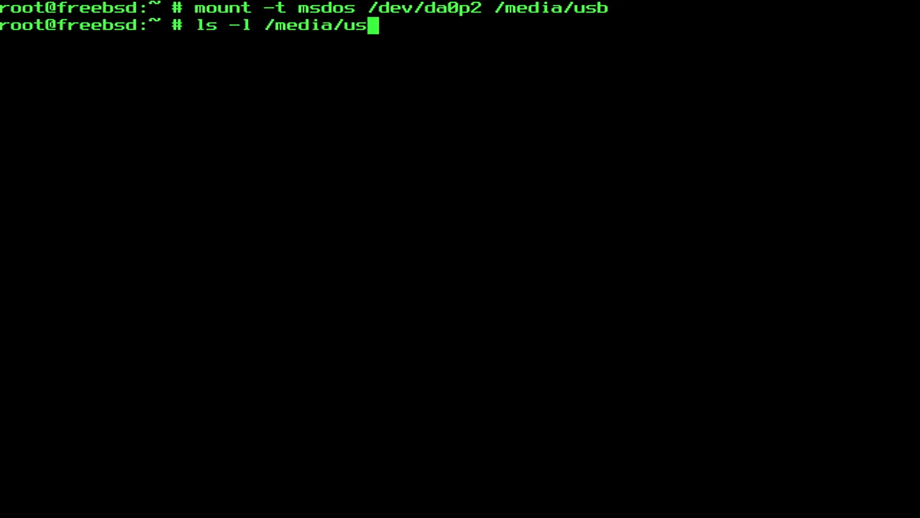
{"action": "key", "text": "Return"}
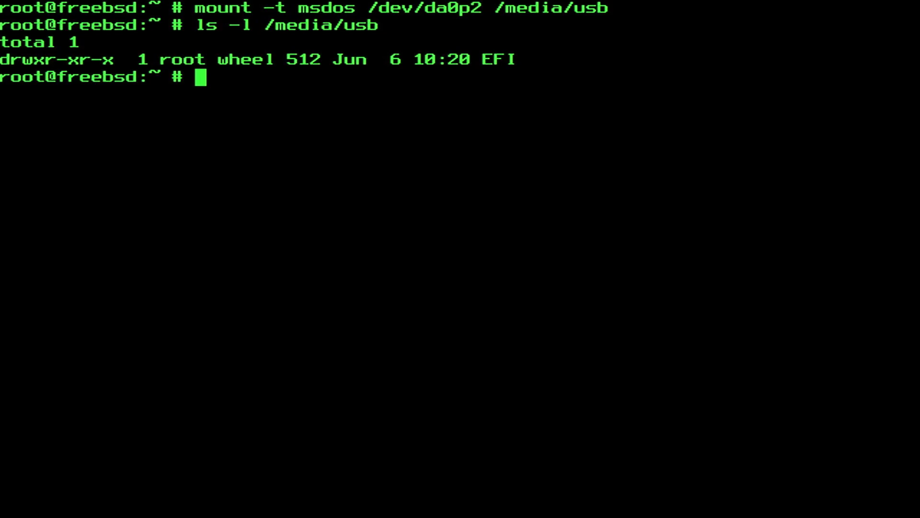
{"action": "type", "text": "ls -l /media/usb/EFI"}
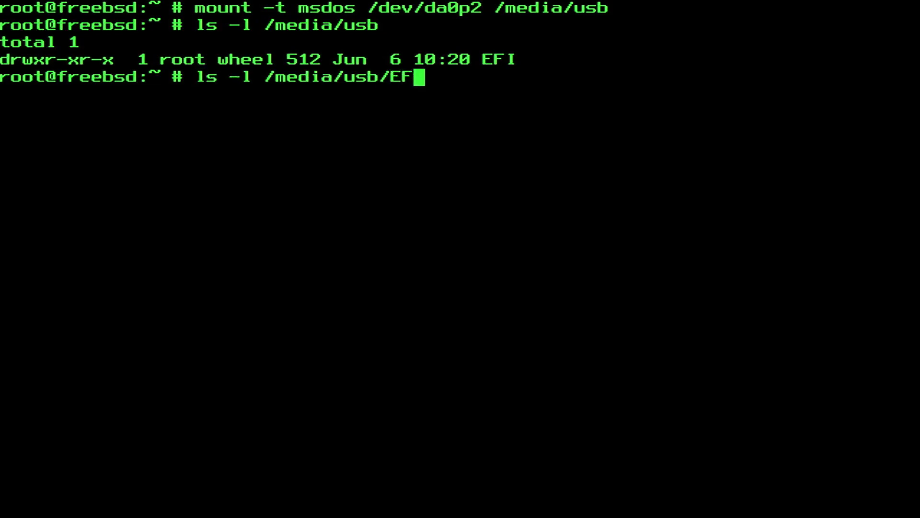
{"action": "key", "text": "Return"}
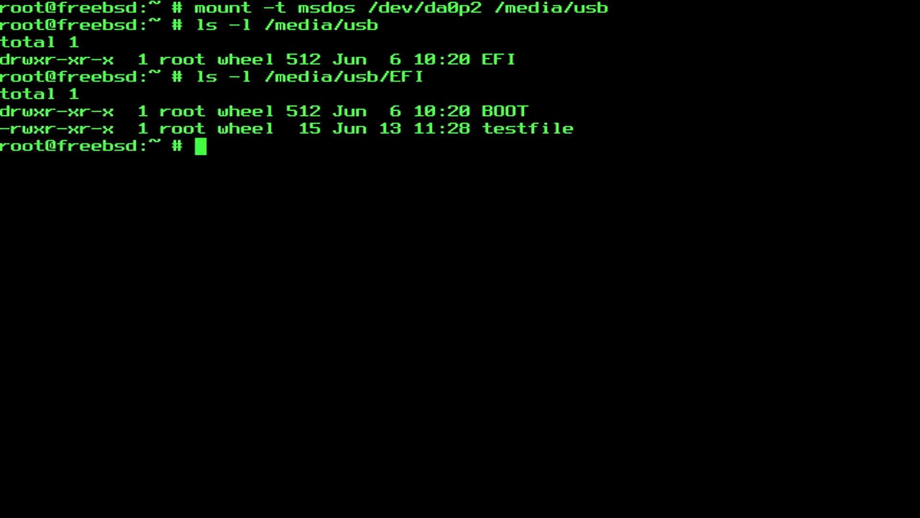
Step: Unmount /media/usb and get a fresh prompt after the SanDisk detach messages
{"action": "type", "text": "umount /"}
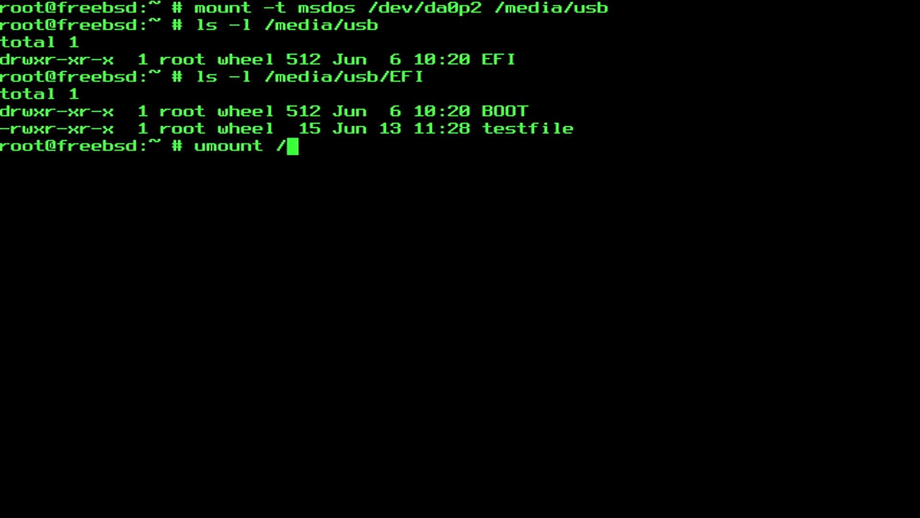
{"action": "key", "text": "Return"}
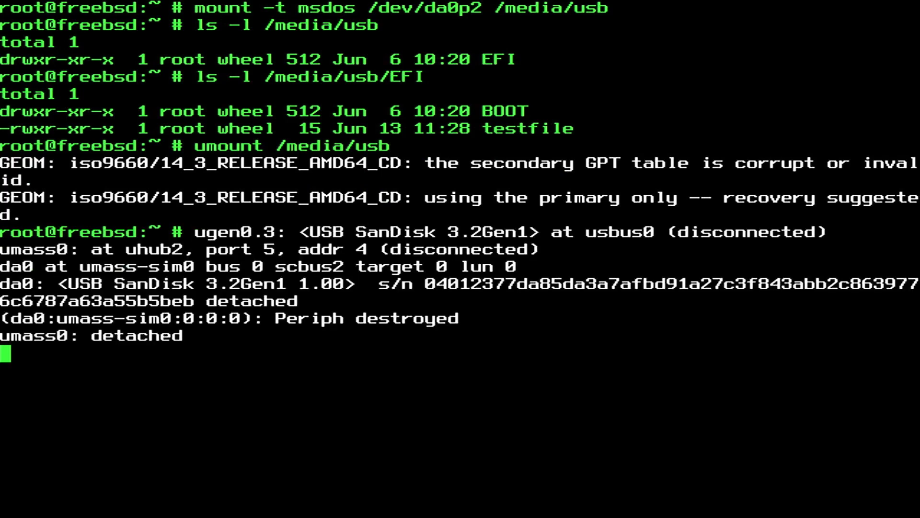
{"action": "key", "text": "Return"}
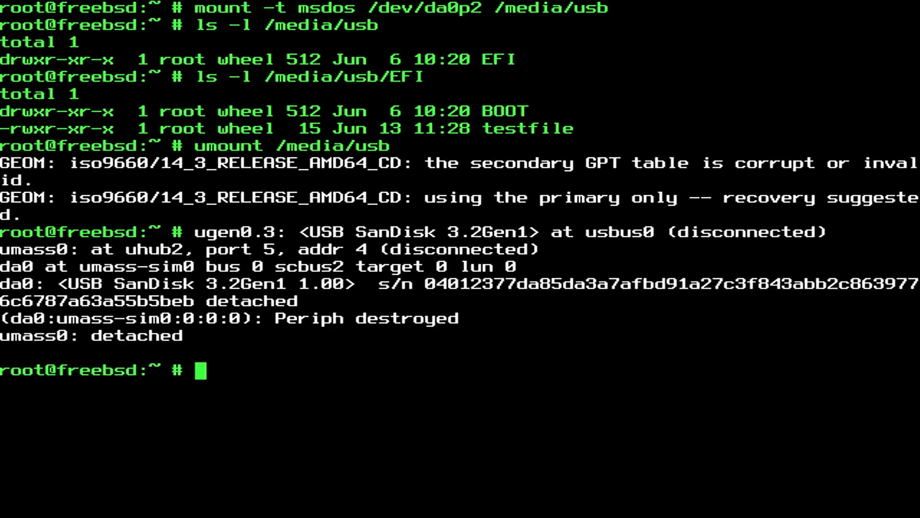